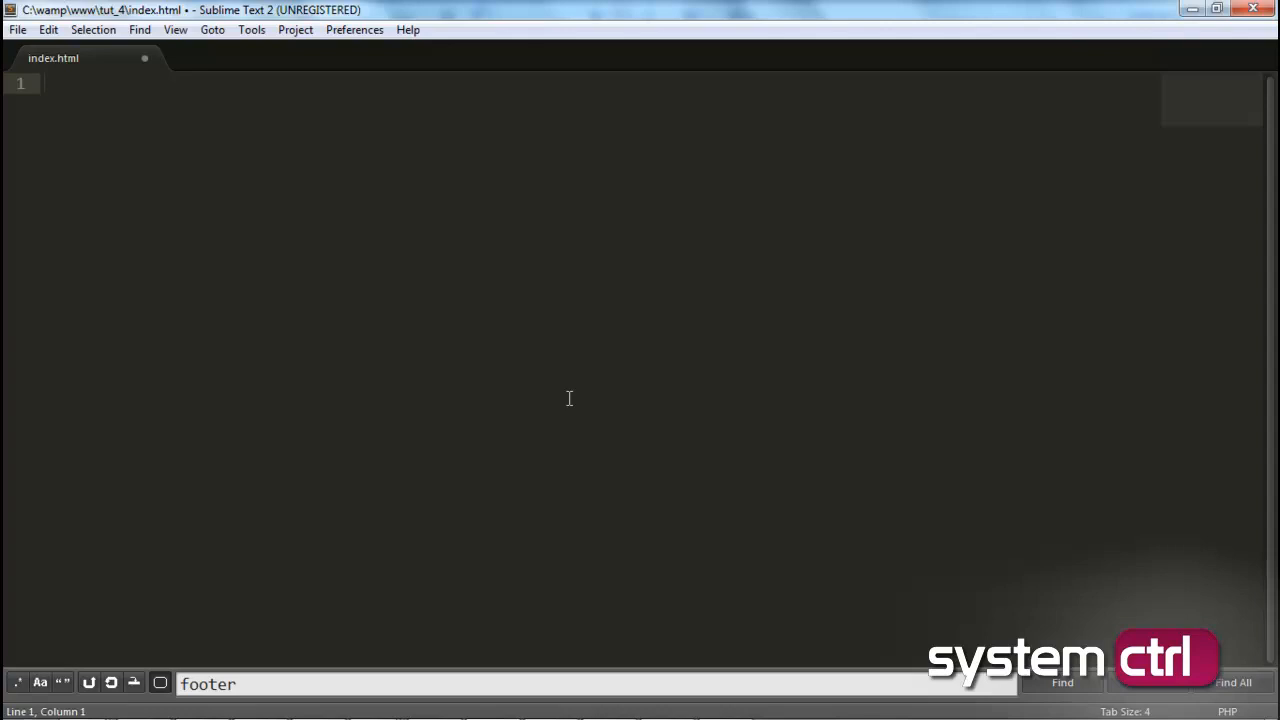
# Step: Type <!DOCTYPE html>, <head></head>, <body></body> and </html> into index.html
pyautogui.write('<!DOCT')
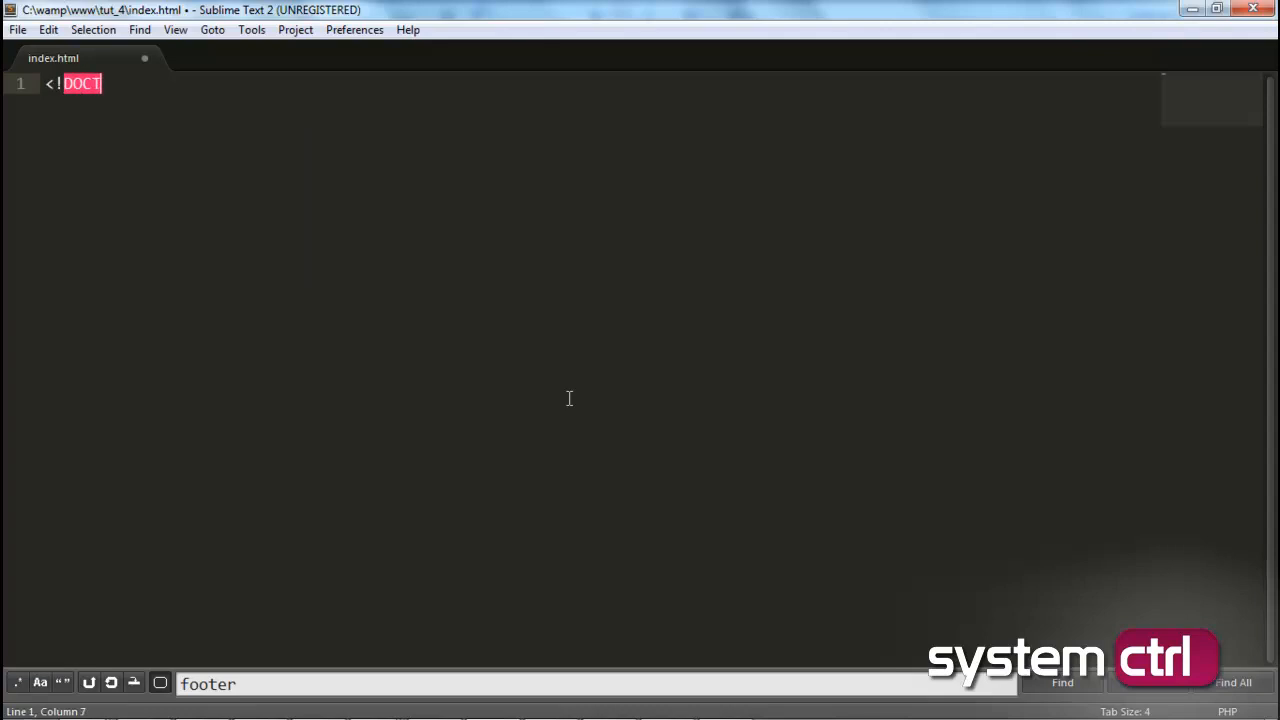
pyautogui.write('YPE html>')
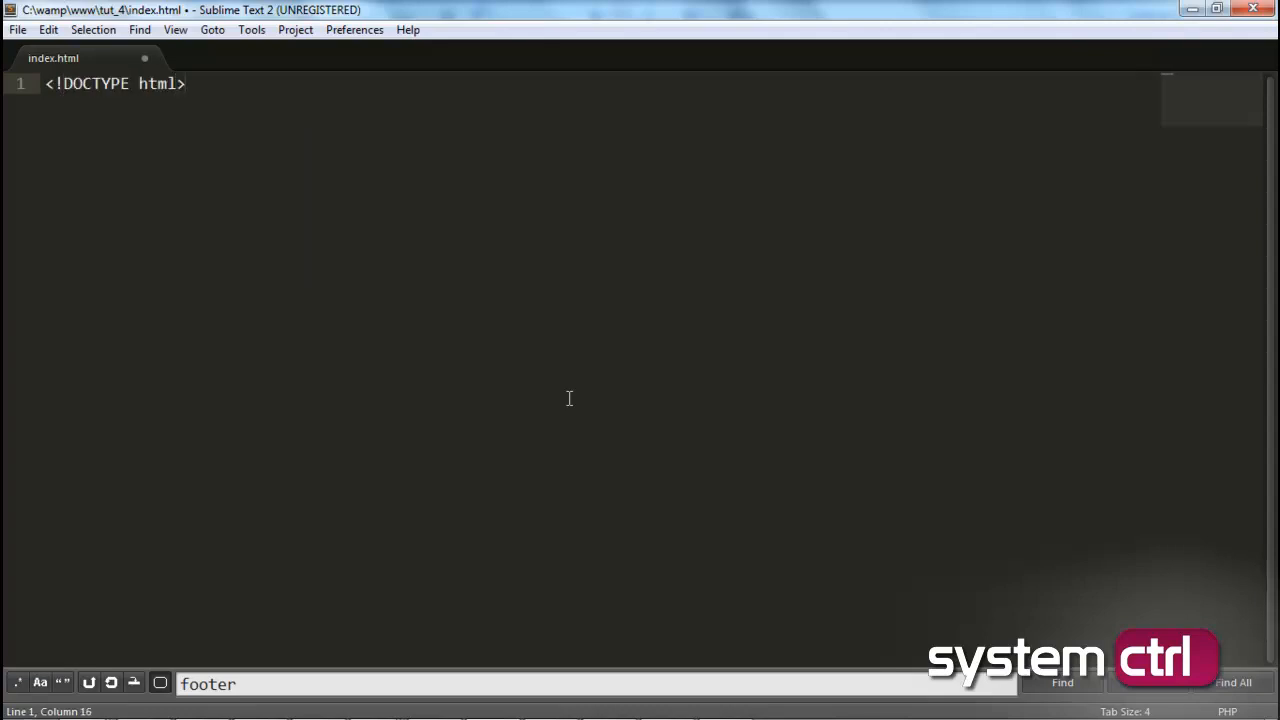
pyautogui.write('<head>')
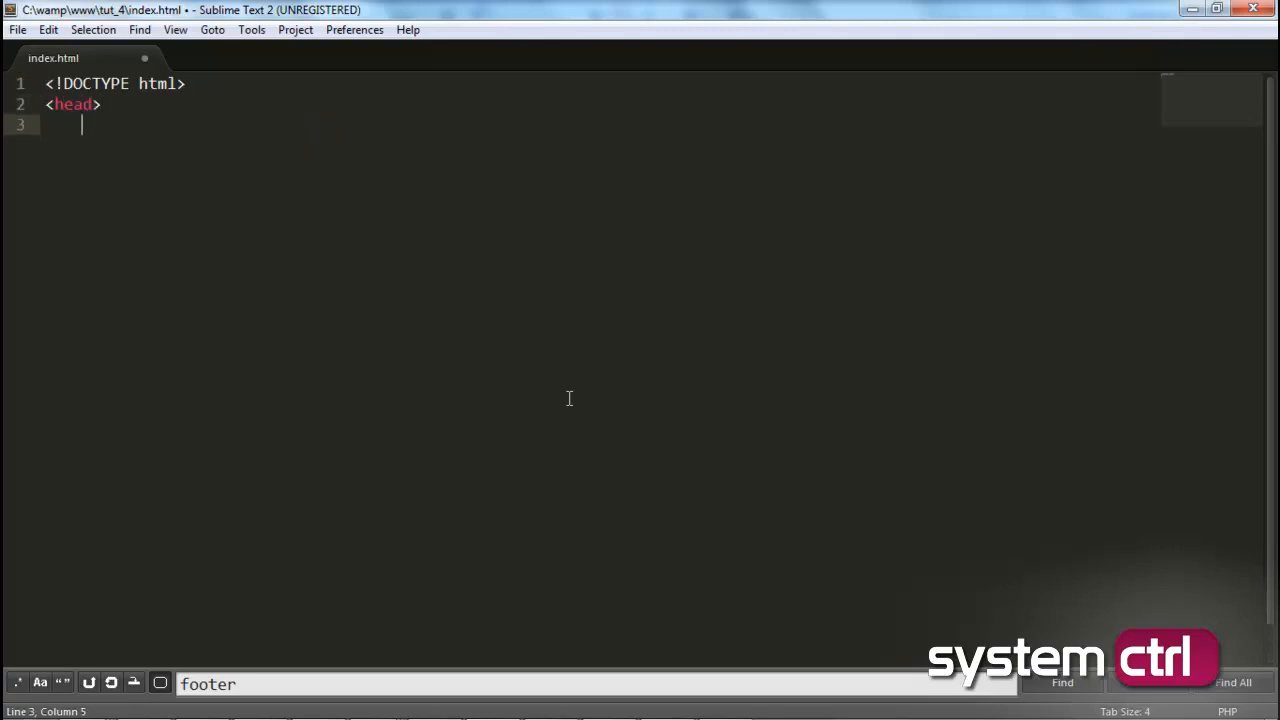
pyautogui.write('</head>')
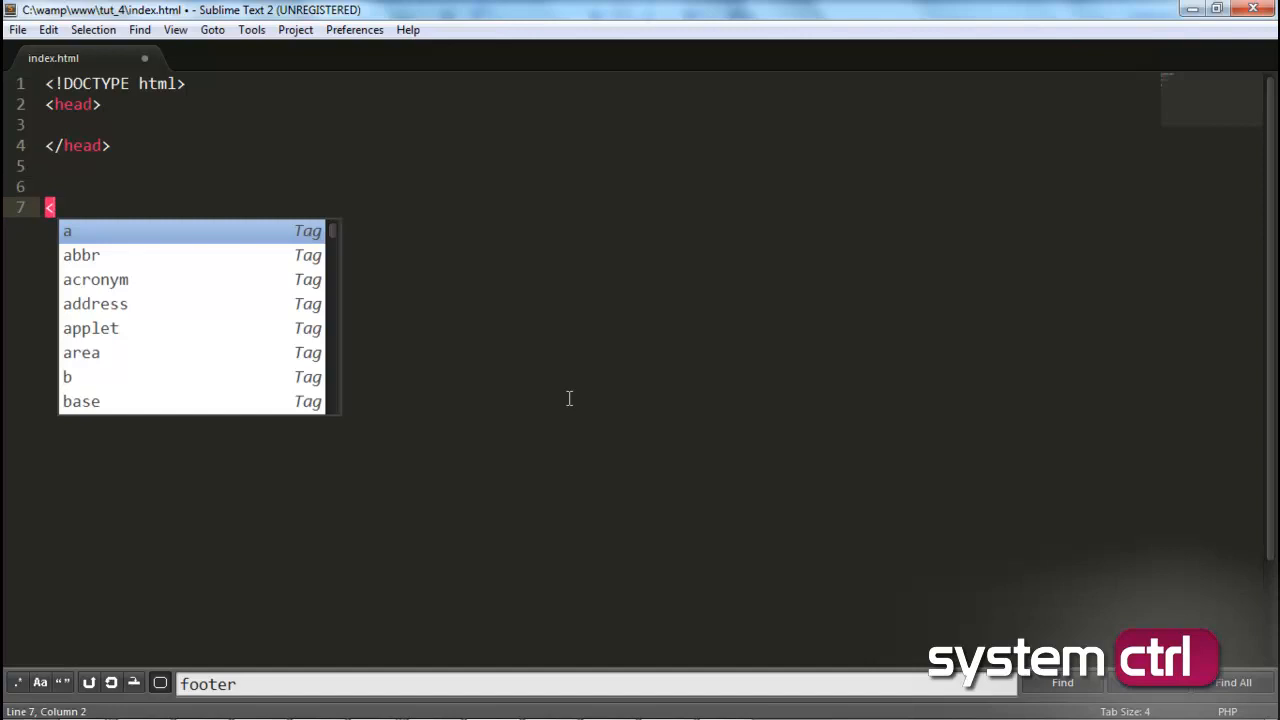
pyautogui.write('body>')
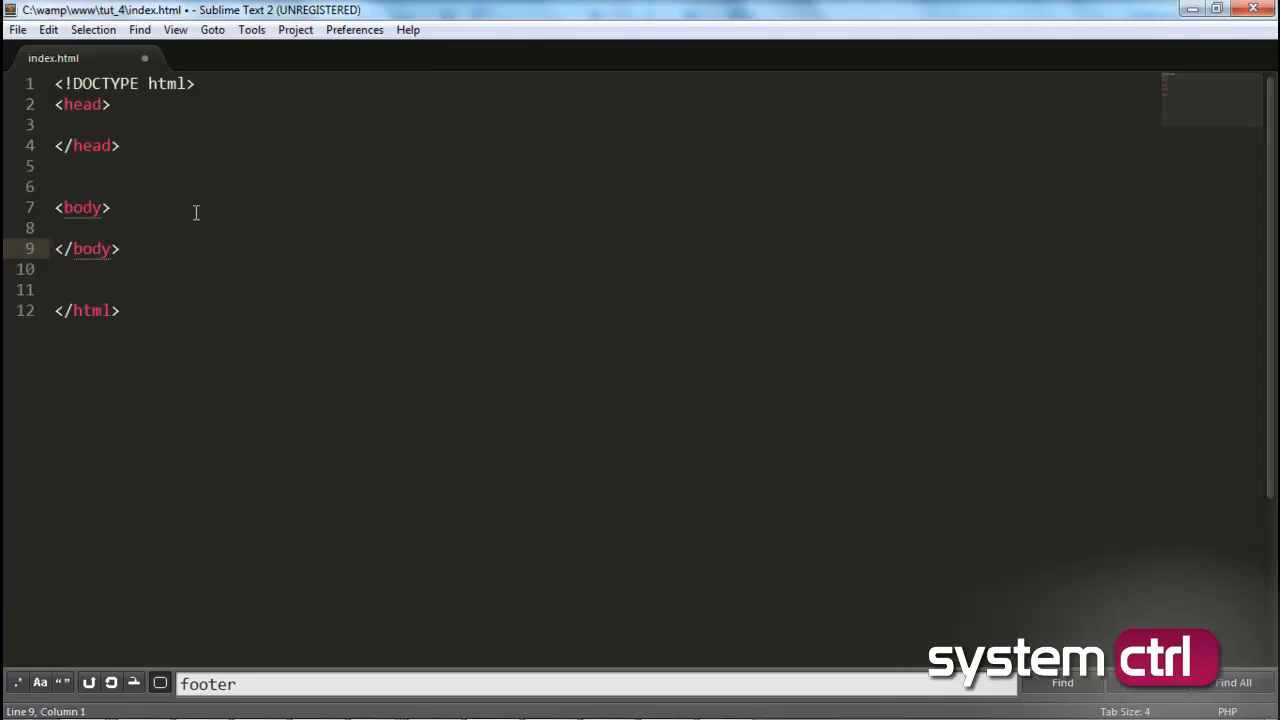
pyautogui.moveTo(287, 212)
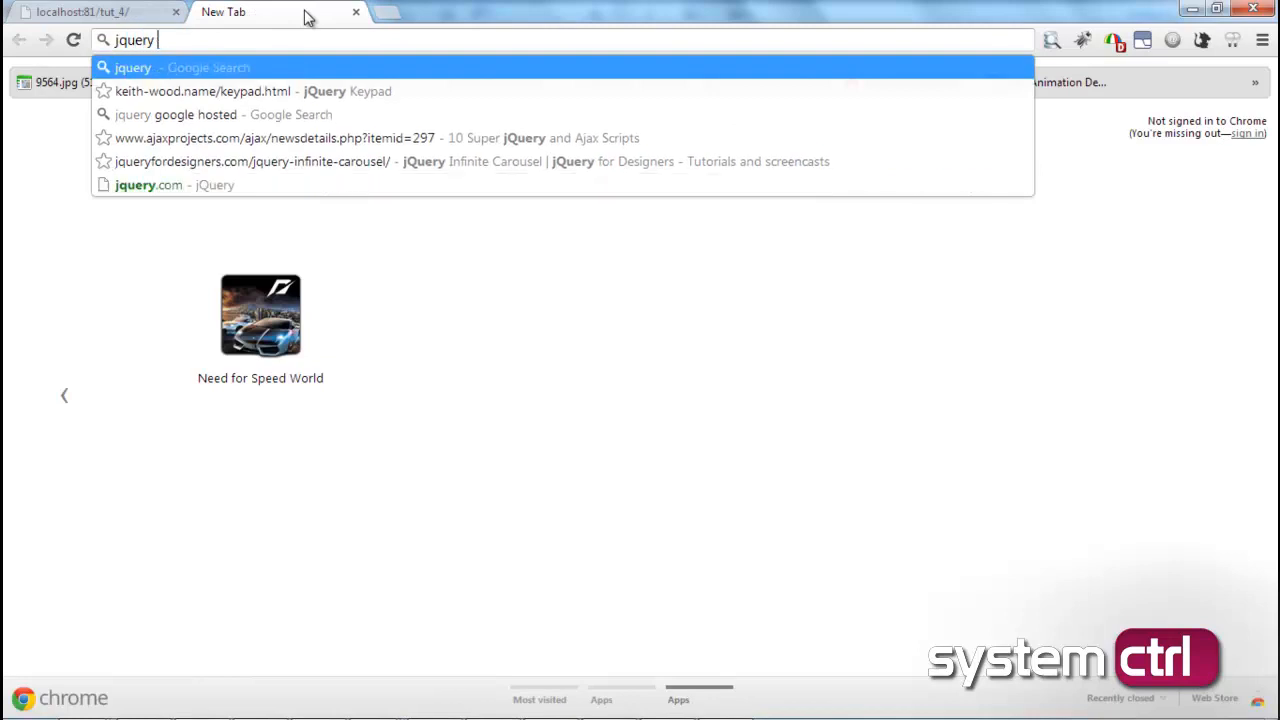
# Step: Search Chrome for 'jquery hosted google'
pyautogui.write('hosted+google&rlz=1C1CHFX_enUS443US443&aq=f&oq=jquery+hosted+google&aqs=chrome.')
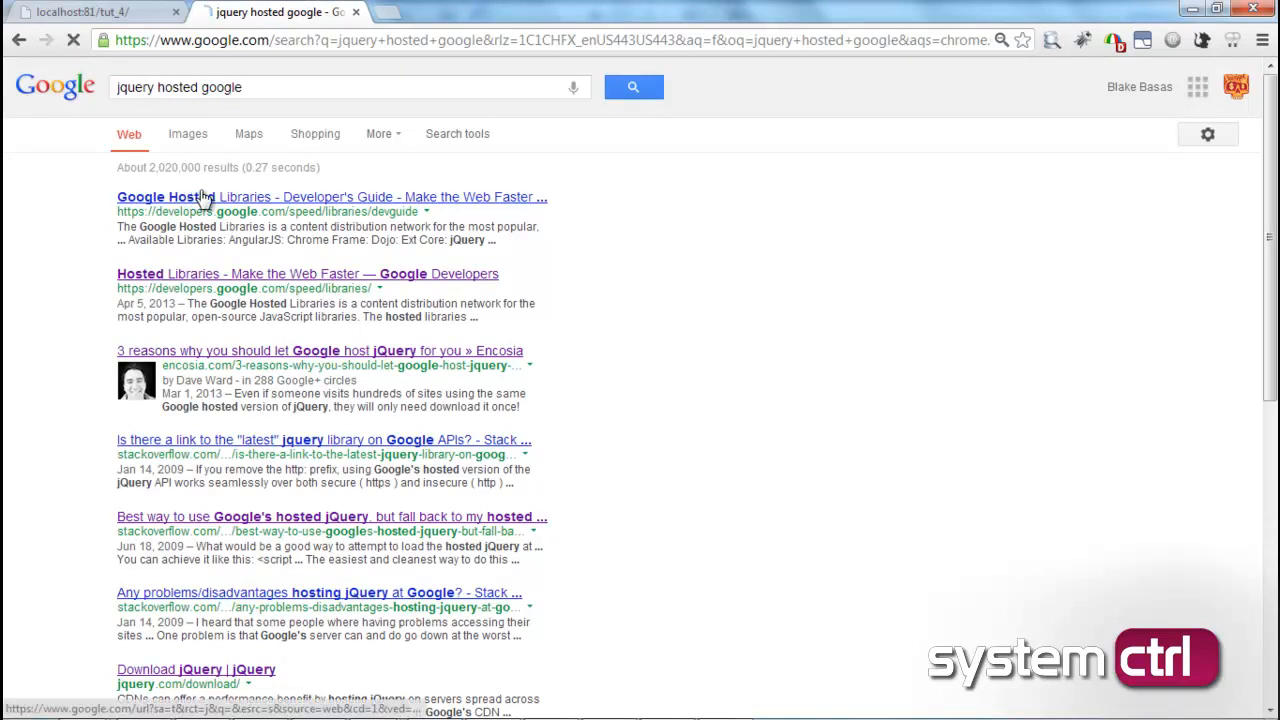
# Step: Open the Hosted Libraries Developer's Guide, find jQuery, and select its 2.0.0 script snippet
pyautogui.click(191, 197)
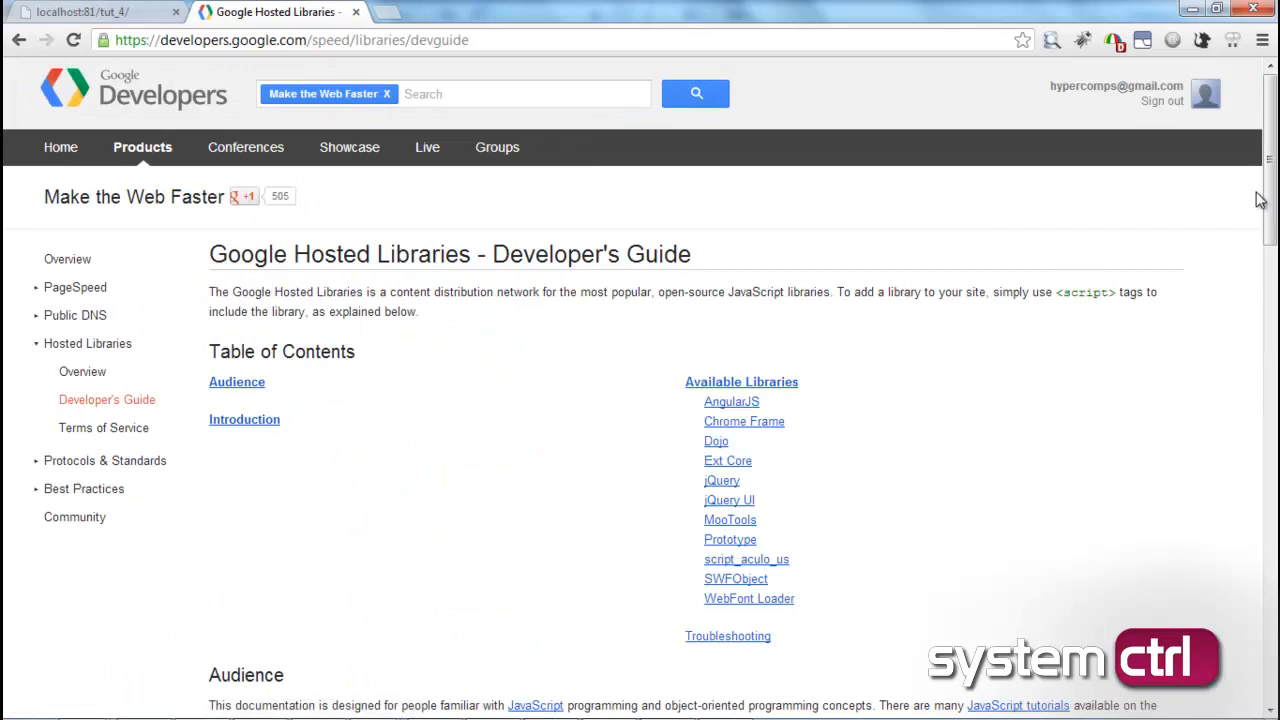
pyautogui.scroll(-3)
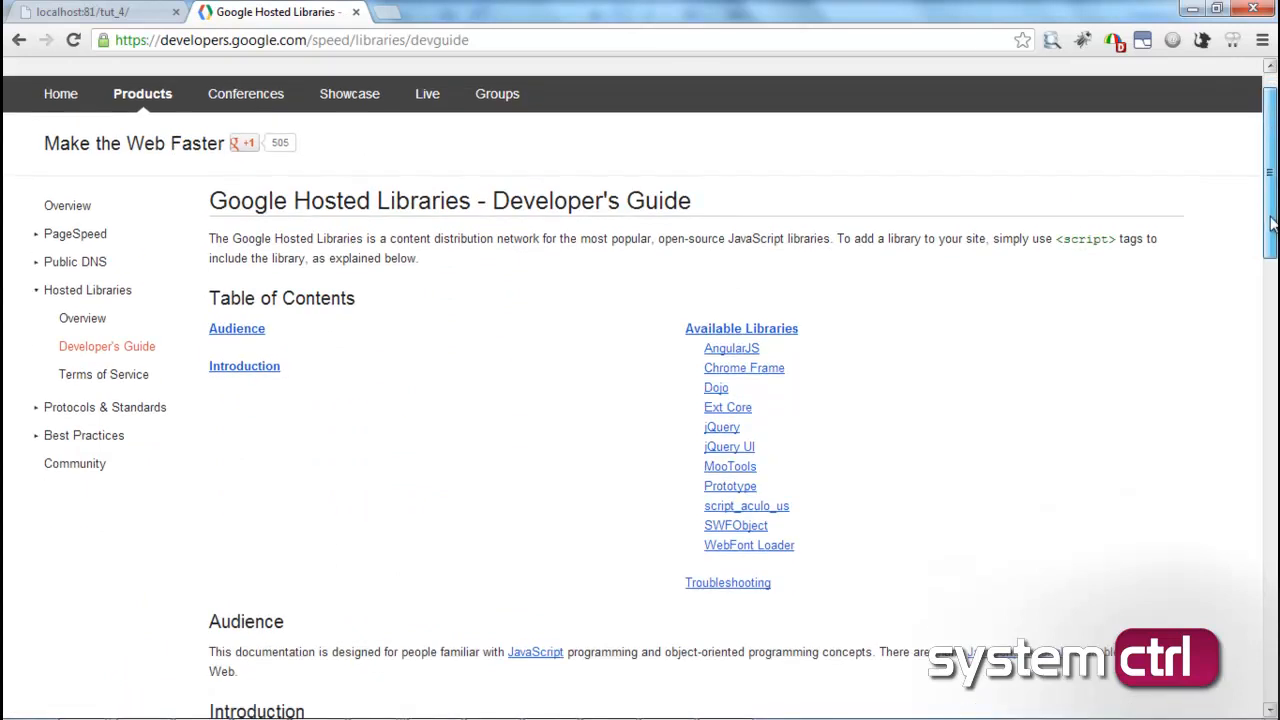
pyautogui.scroll(-3)
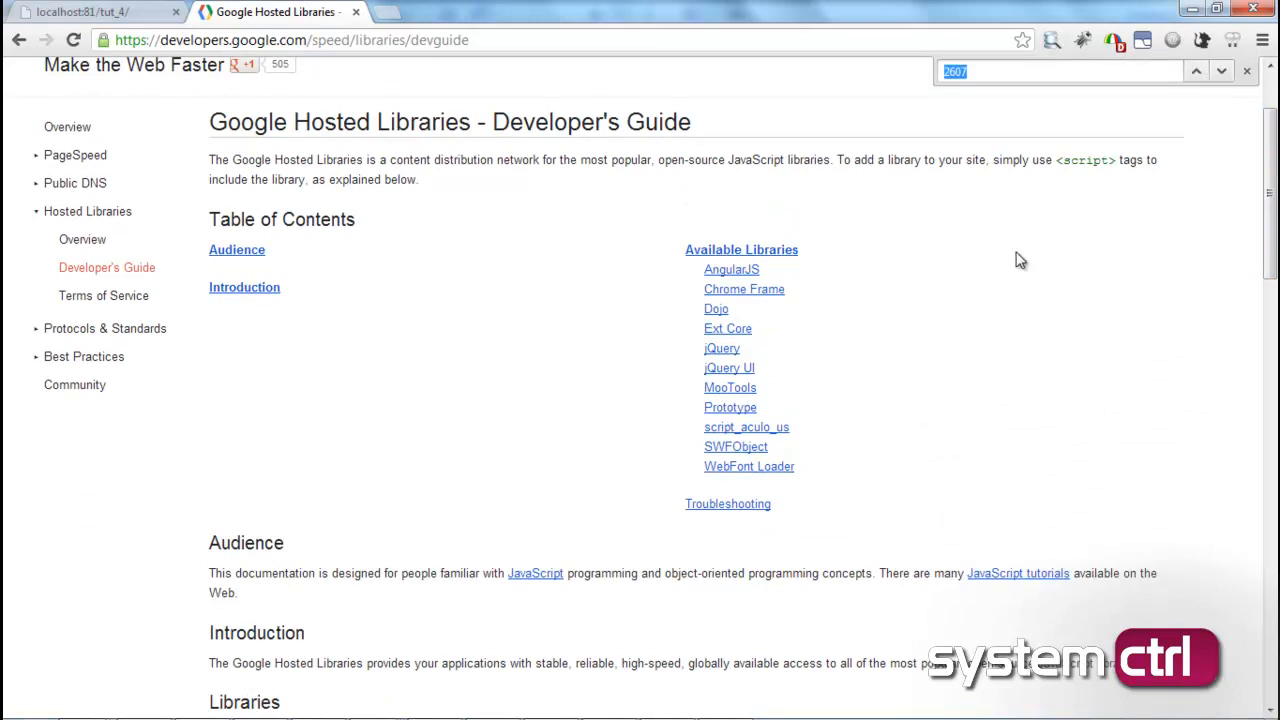
pyautogui.write('jquery')
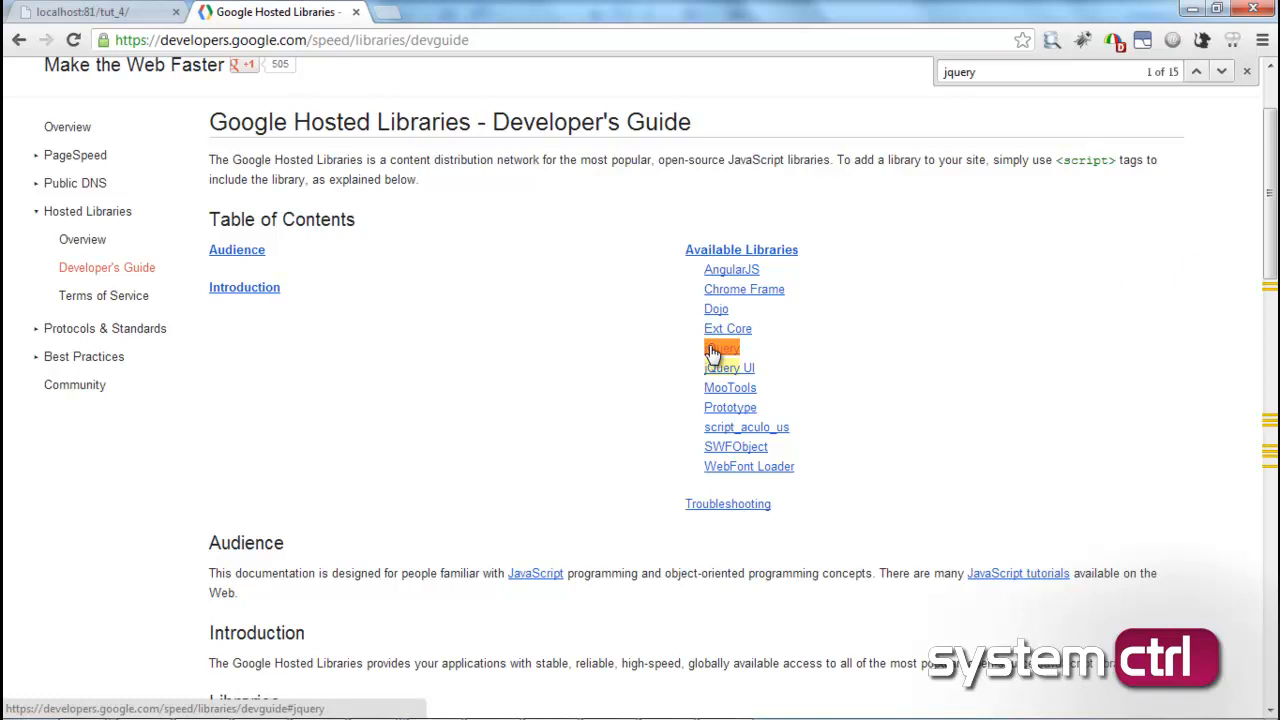
pyautogui.click(722, 348)
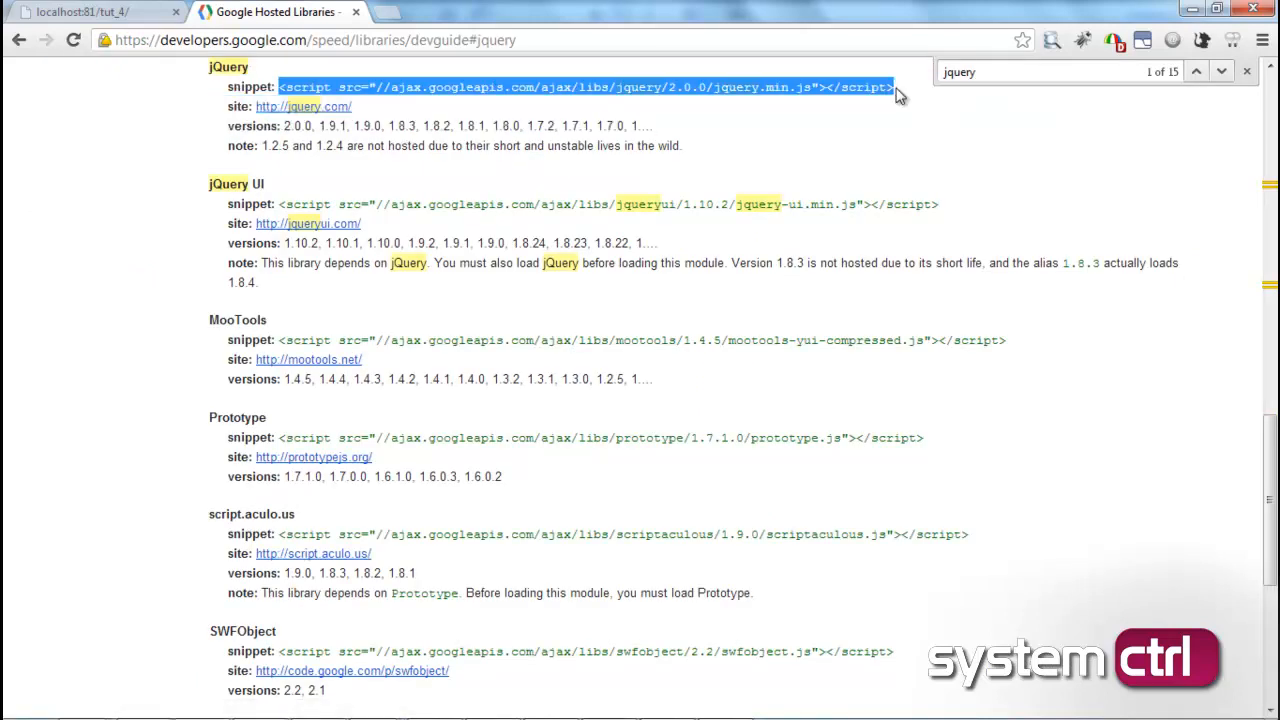
pyautogui.click(491, 699)
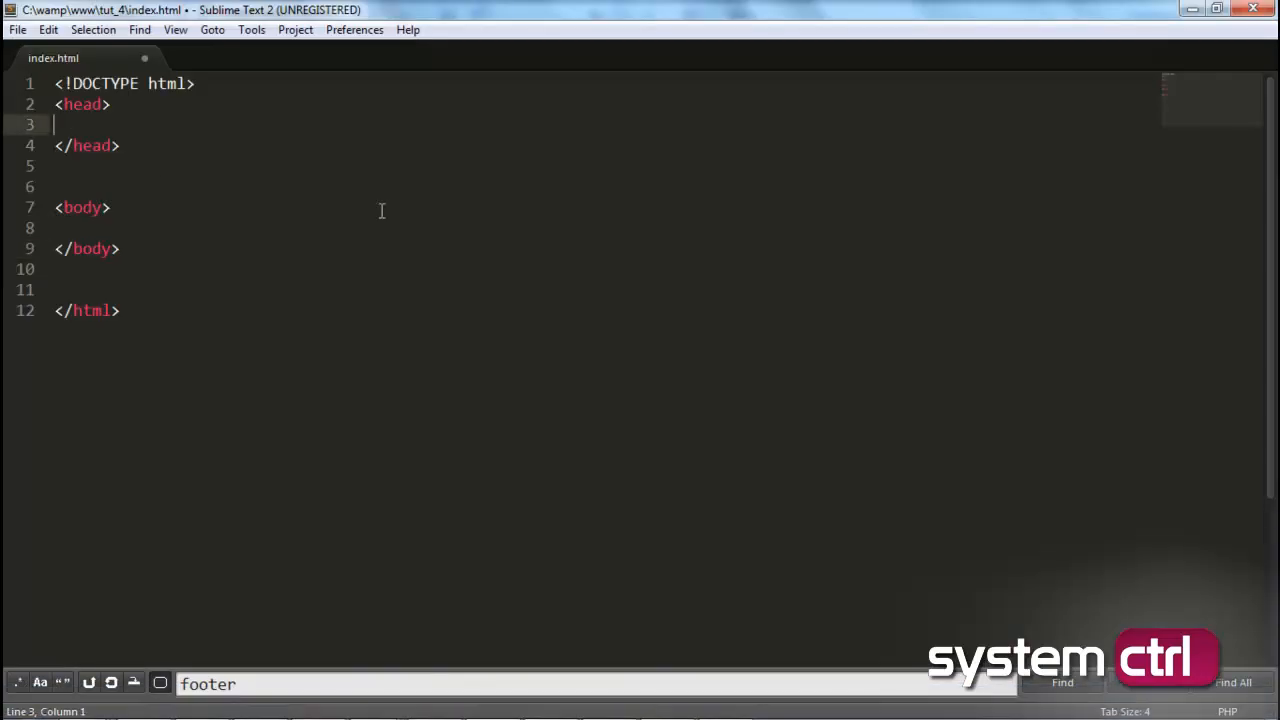
# Step: Insert the ajax.googleapis.com jquery 2.0.0 jquery.min.js script tag in the head and remove the blank line
pyautogui.write('<script src="//ajax.googleapis.com/ajax/libs/jquery/2.0.0/jquery.min.js"></script>')
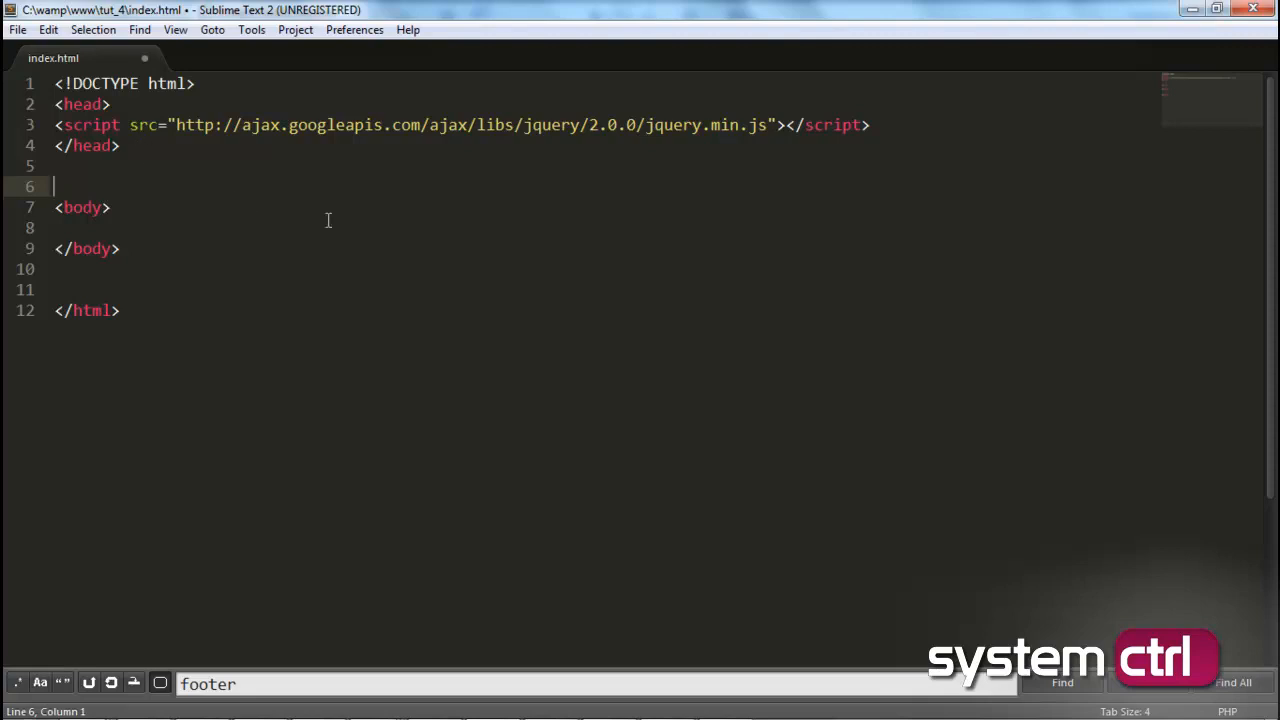
pyautogui.moveTo(347, 232)
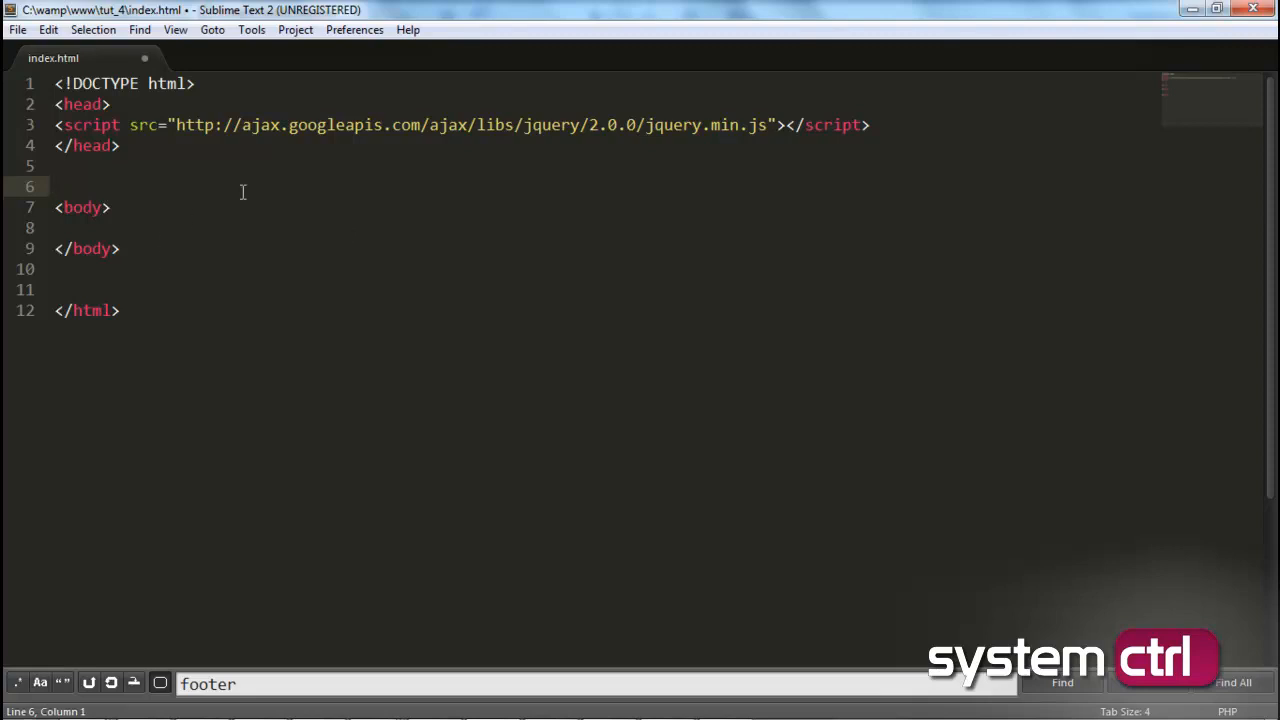
pyautogui.press('backspace')
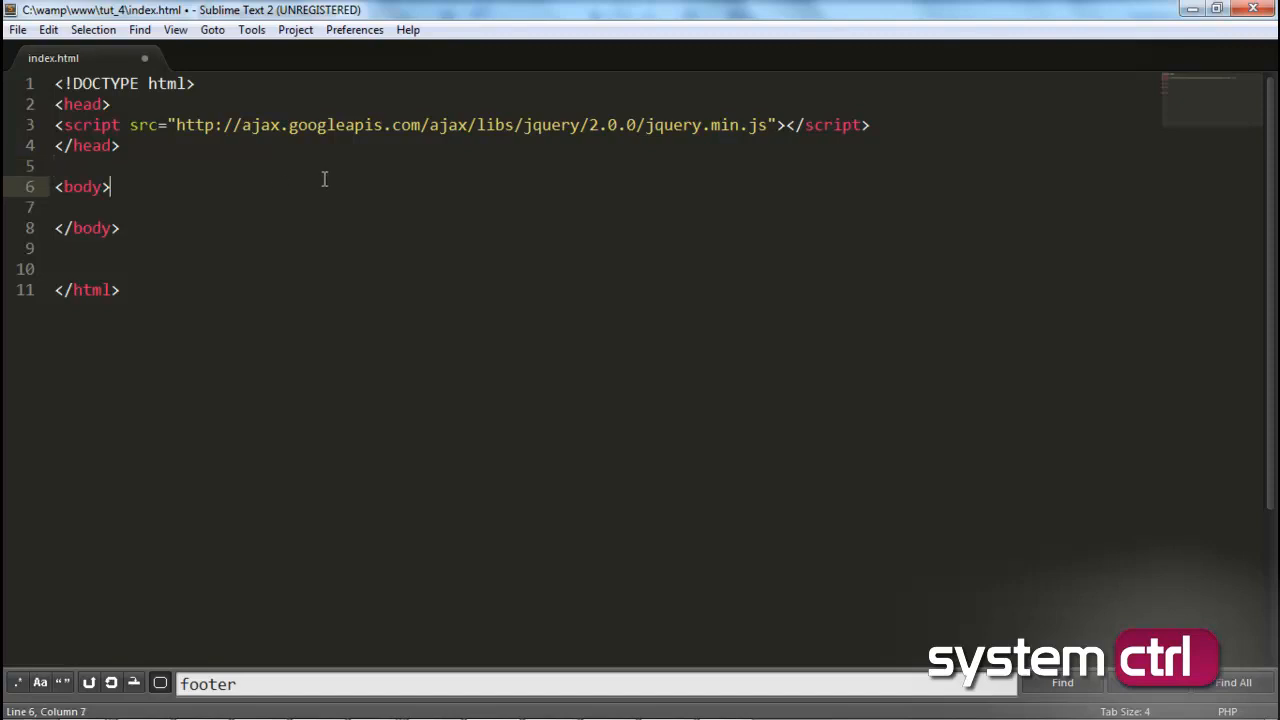
pyautogui.moveTo(860, 97)
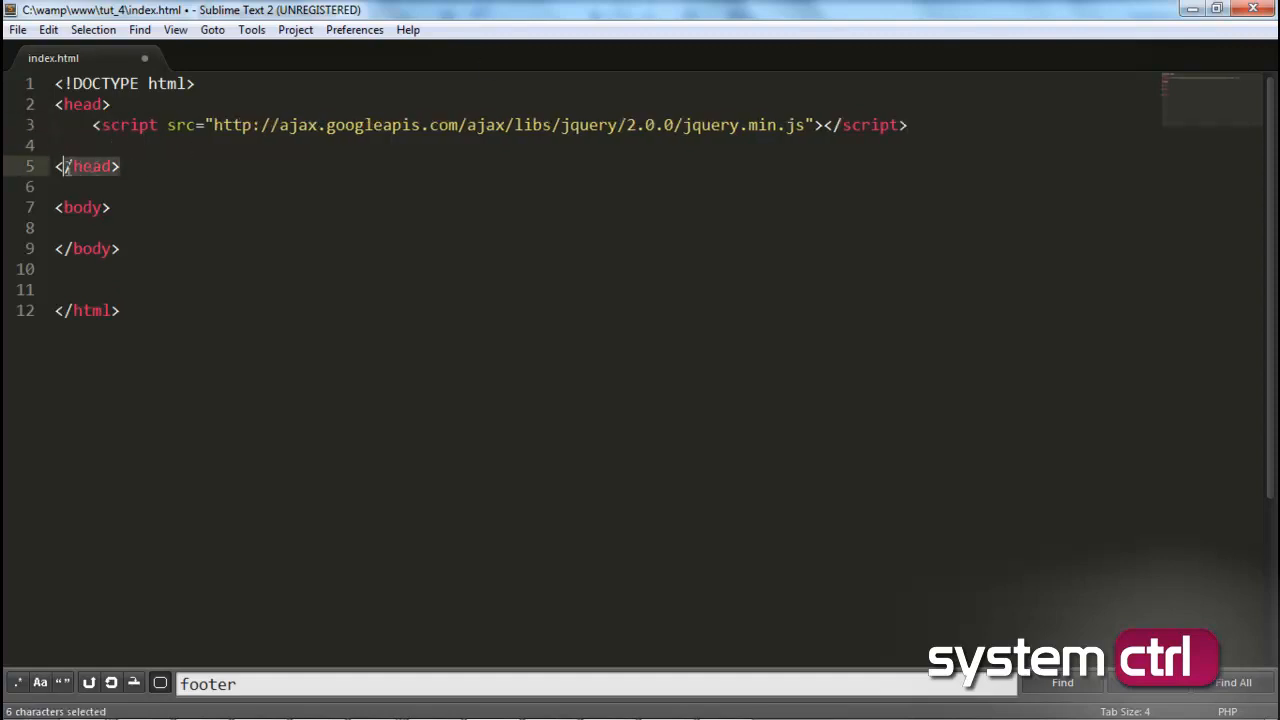
# Step: Add a <style> block to the head containing an empty #object rule
pyautogui.click(386, 145)
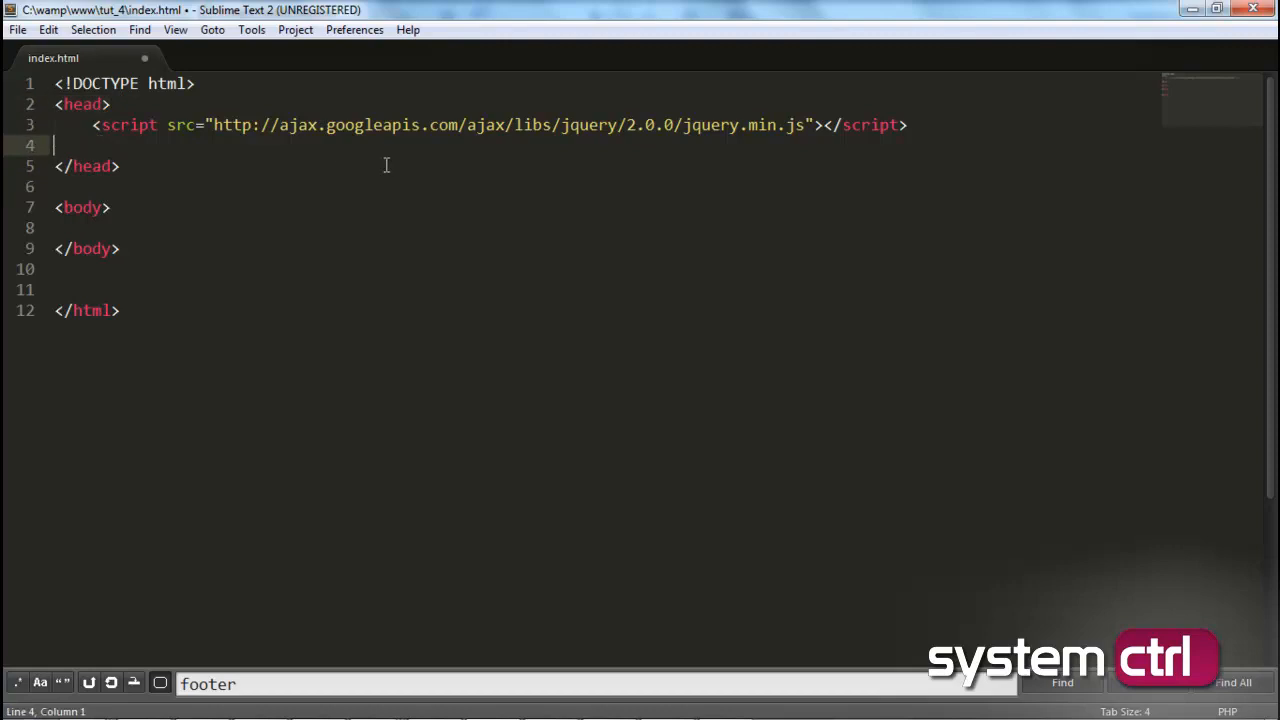
pyautogui.write('<style>')
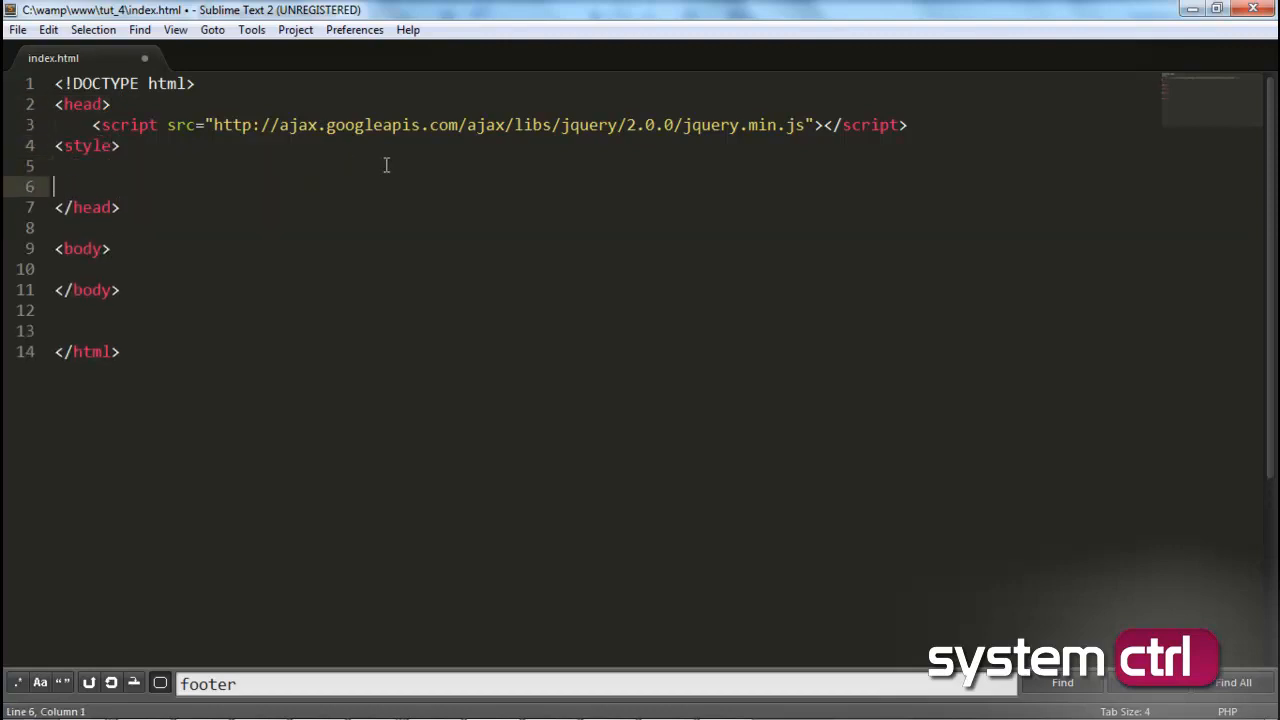
pyautogui.write('</style>')
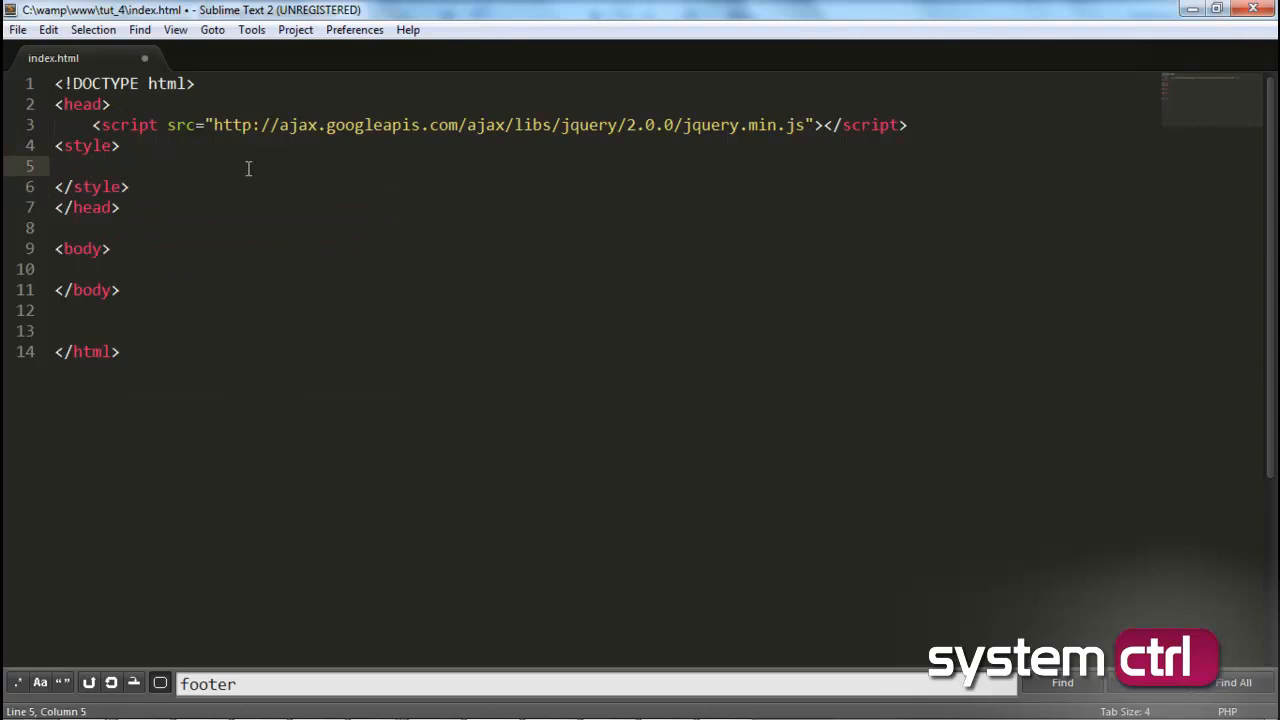
pyautogui.write('#')
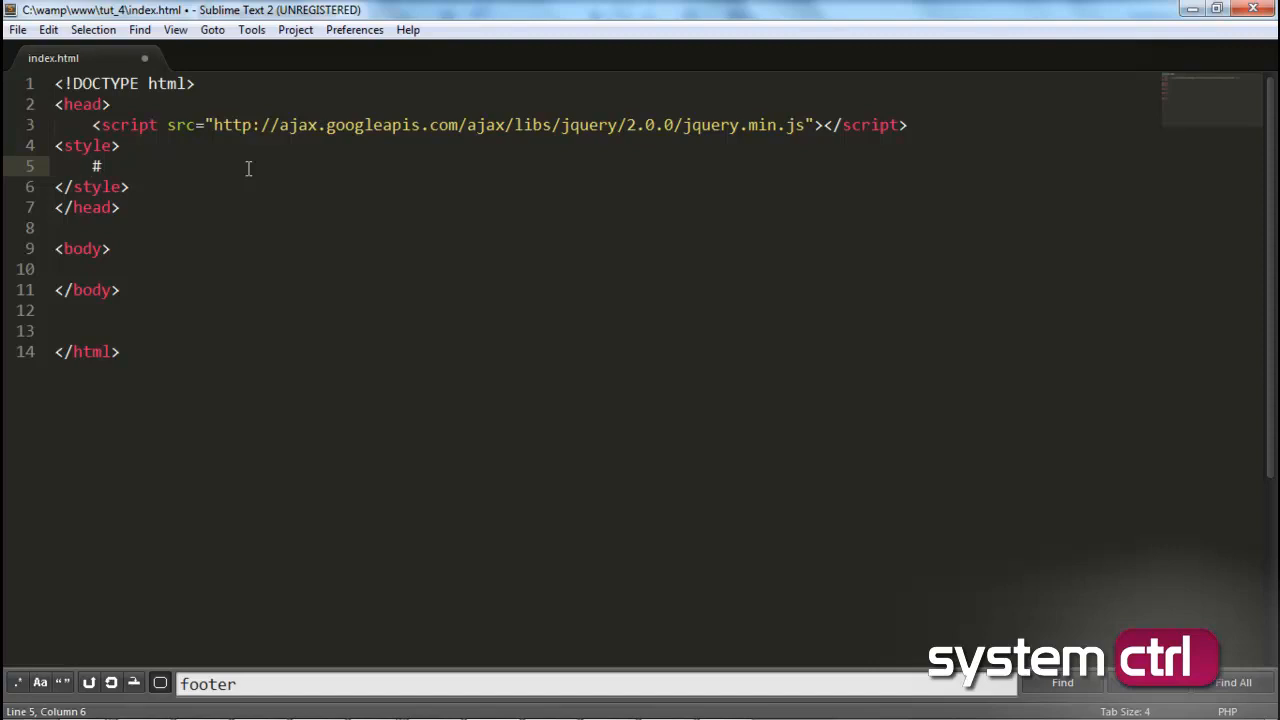
pyautogui.write('object')
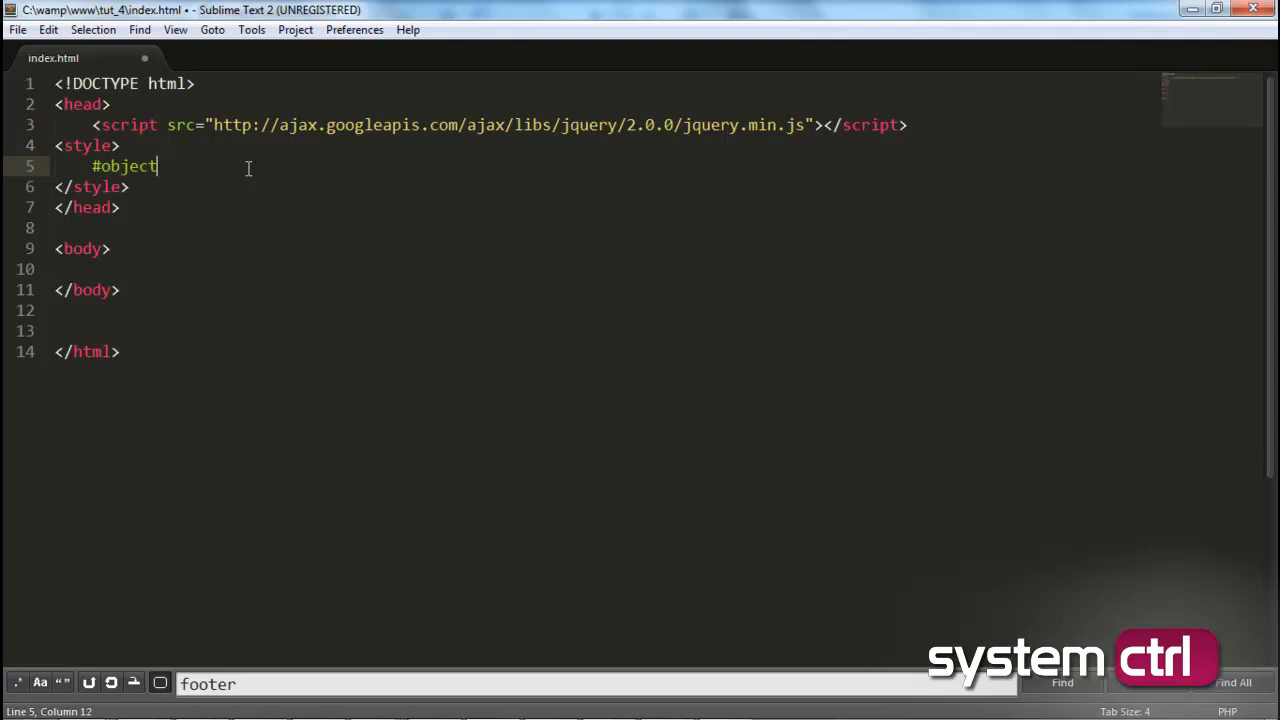
pyautogui.write('{')
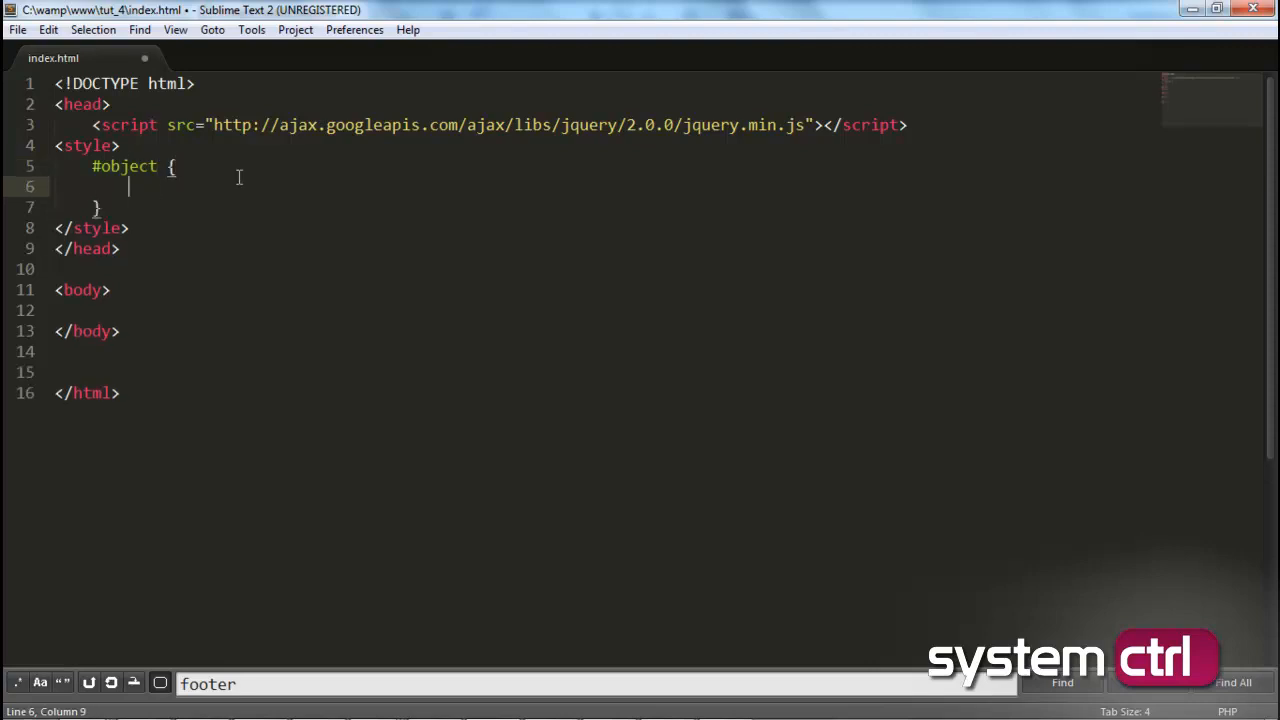
# Step: Give #object display none, background-color #ff0000, width 400px and height 20px
pyautogui.write('display:;')
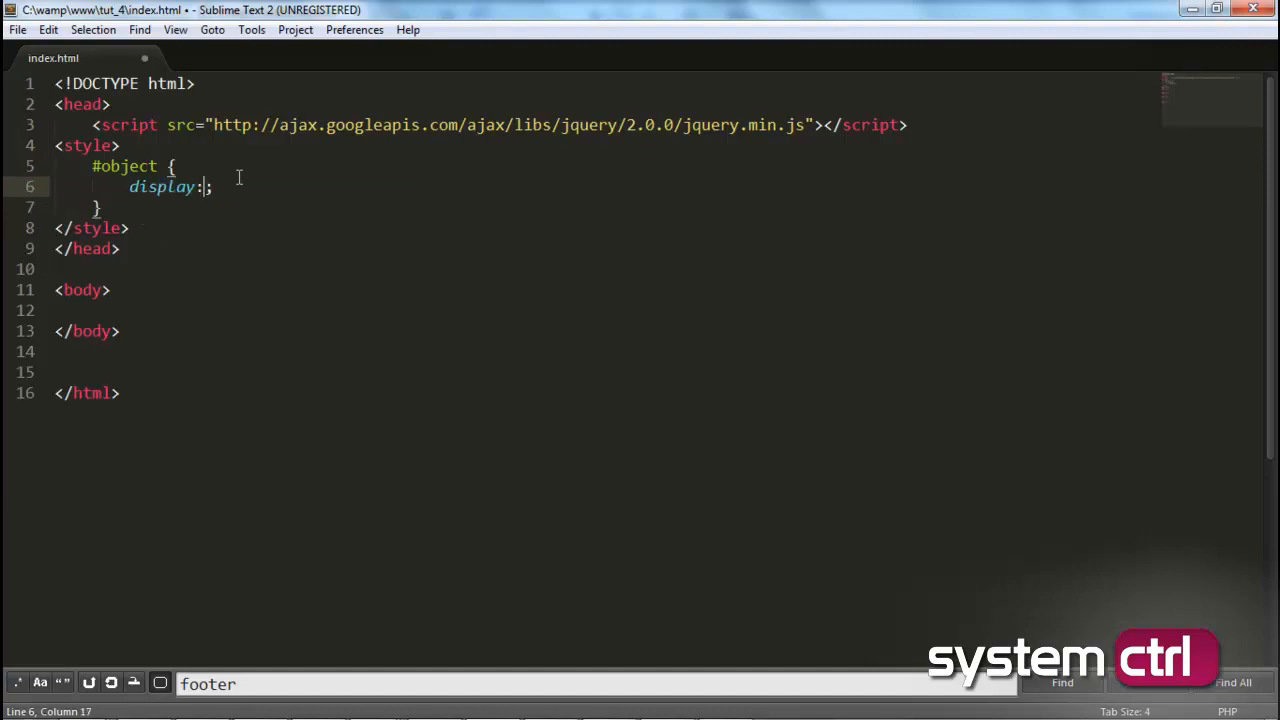
pyautogui.write('none')
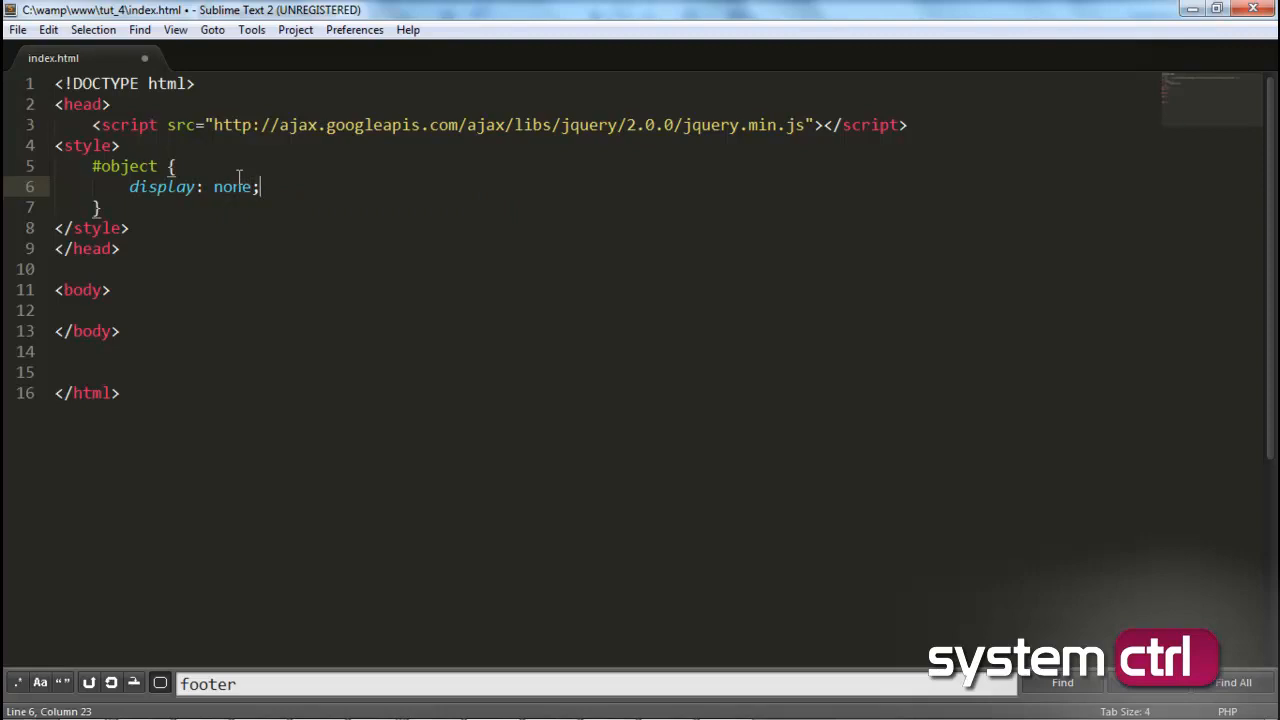
pyautogui.write('background-color')
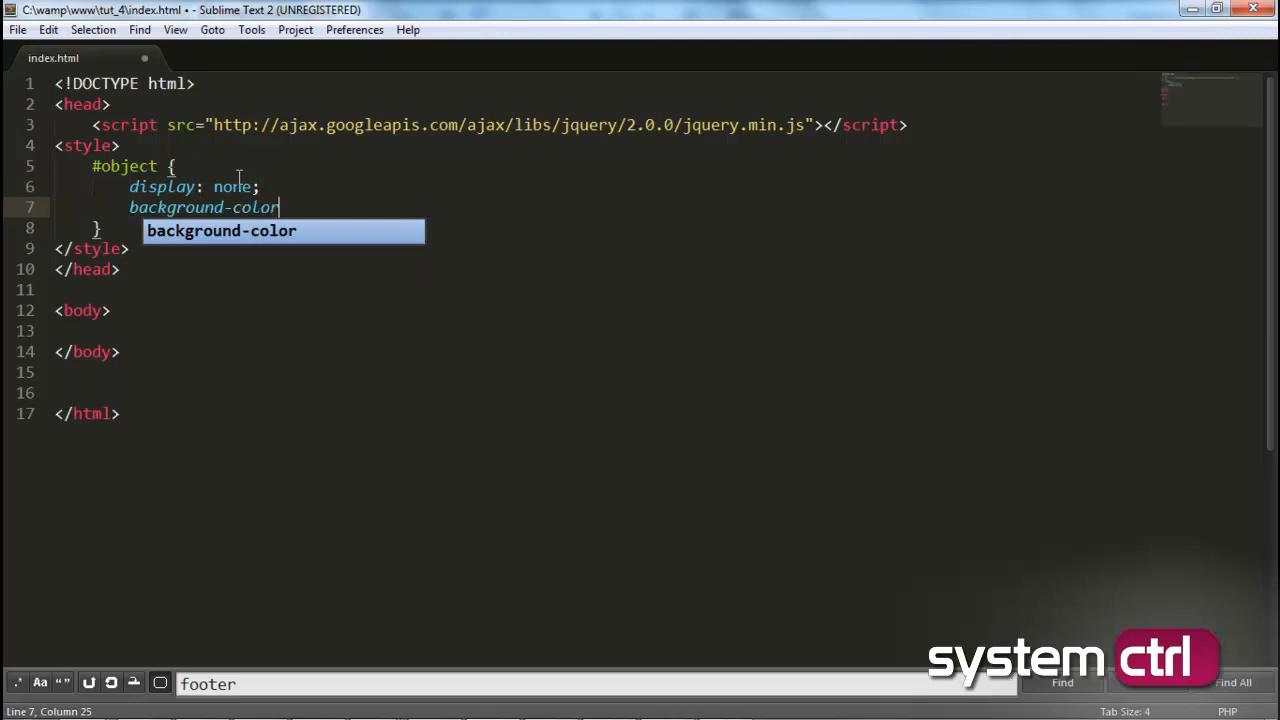
pyautogui.write(': #;')
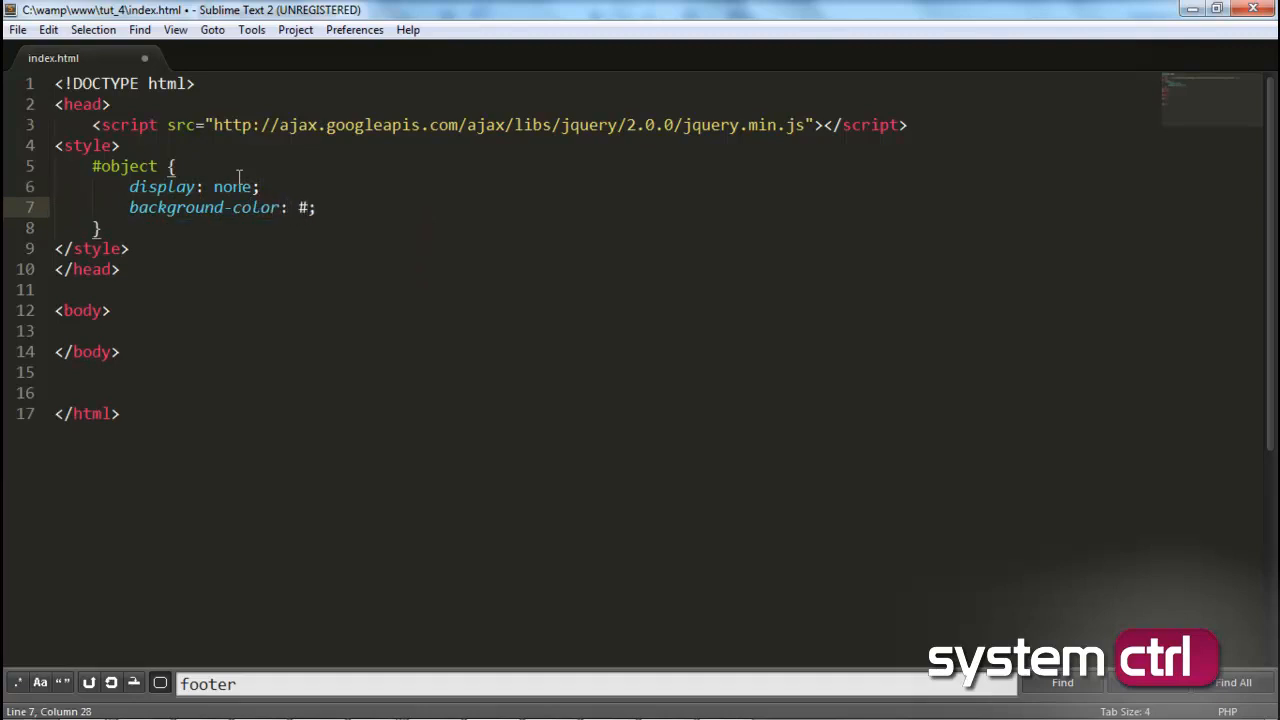
pyautogui.write('ff0000')
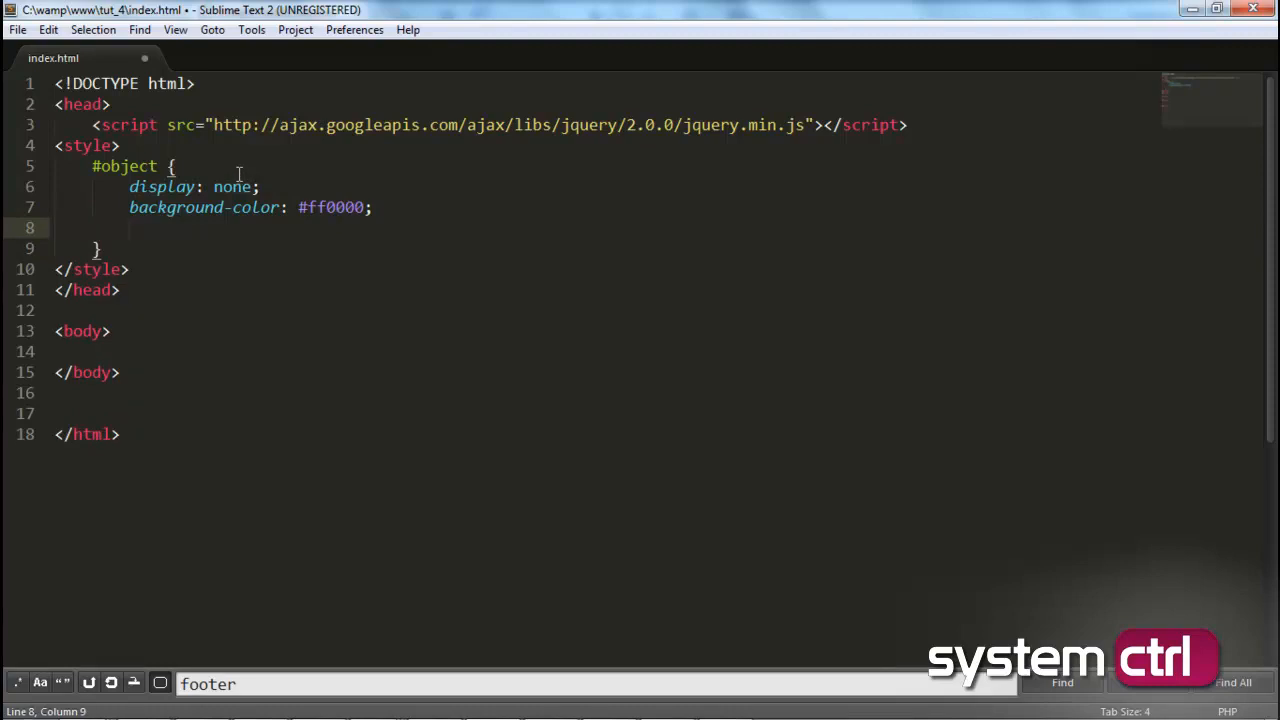
pyautogui.write('width: ;')
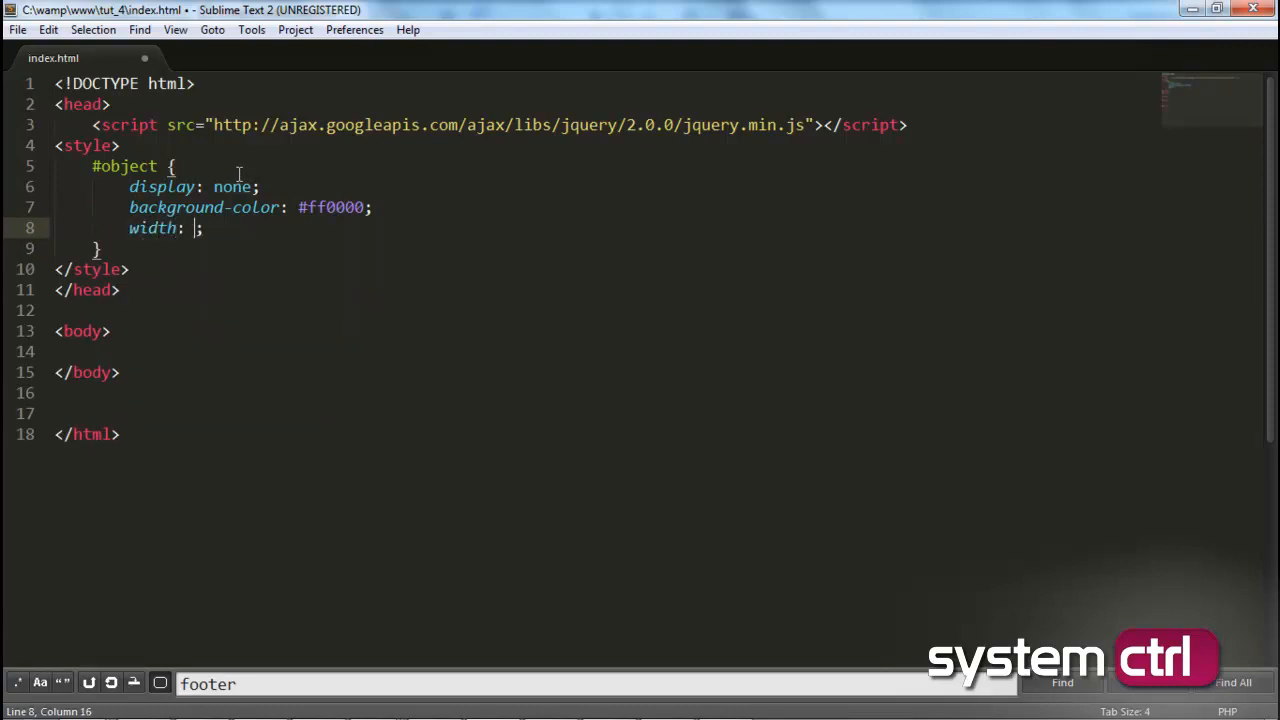
pyautogui.write('400px')
pyautogui.write('height: ;')
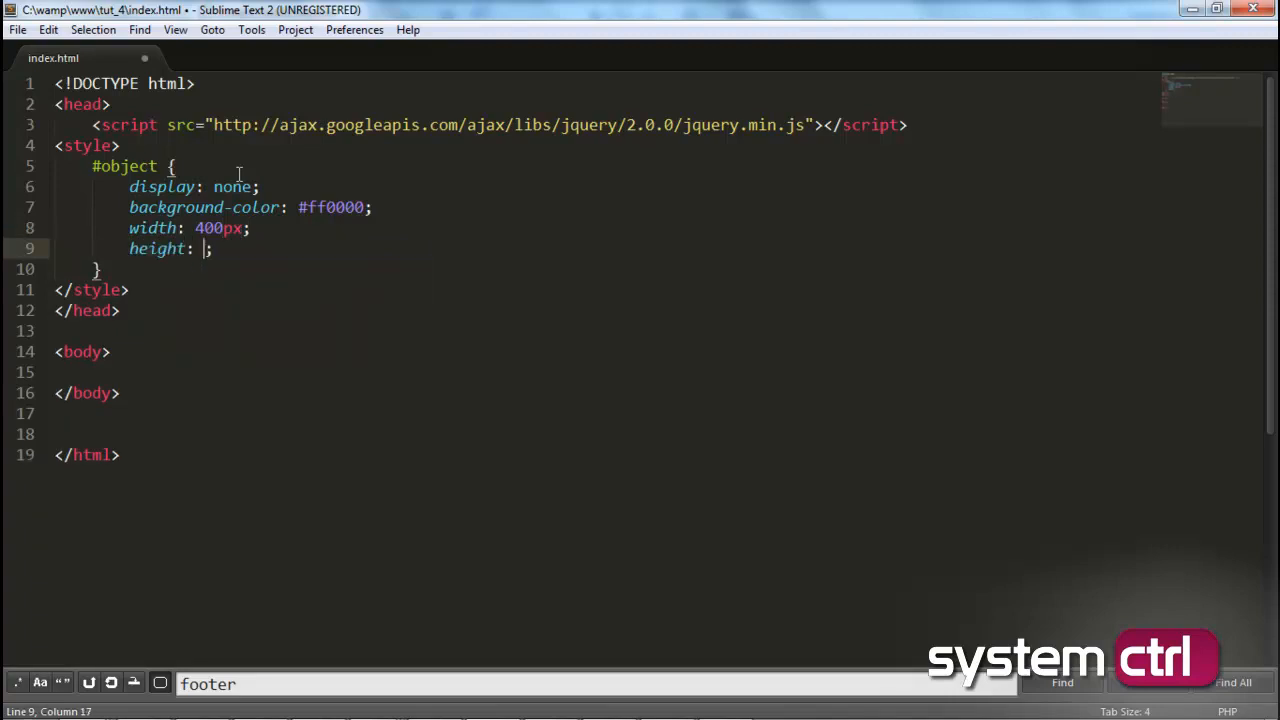
pyautogui.write('20px')
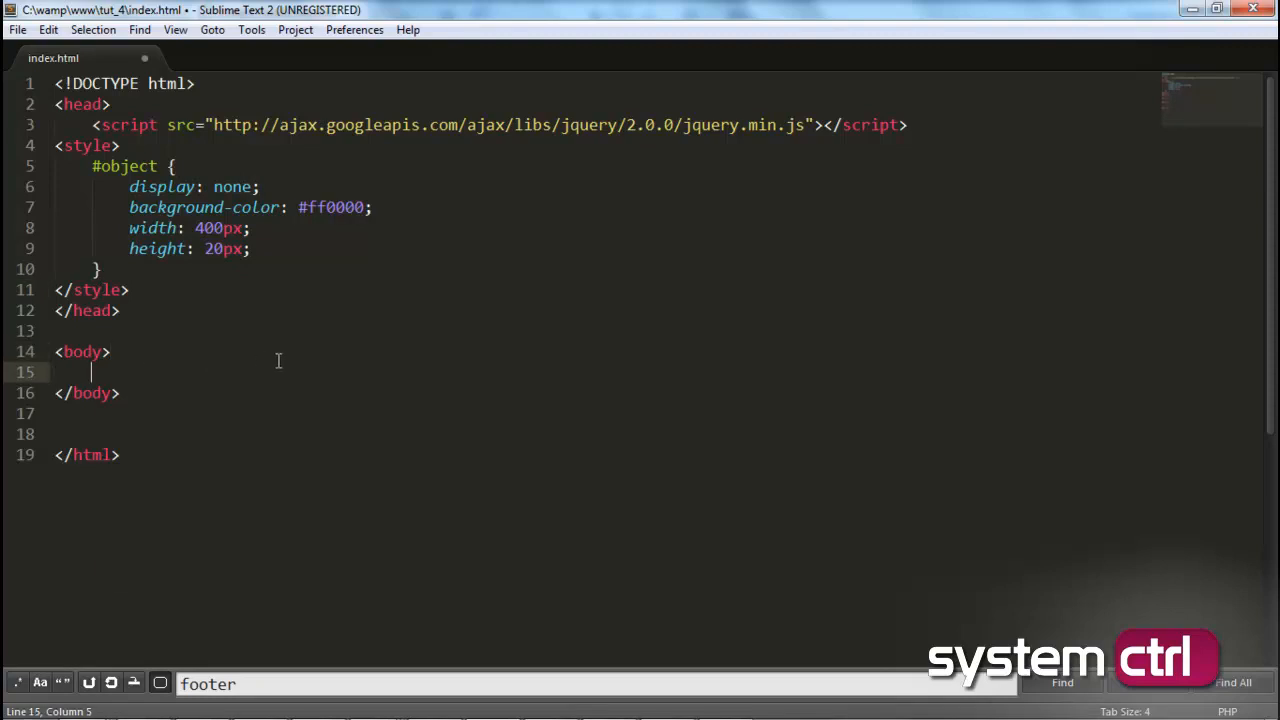
# Step: Write <div id="object">some text</div> inside the body
pyautogui.write('<div id=')
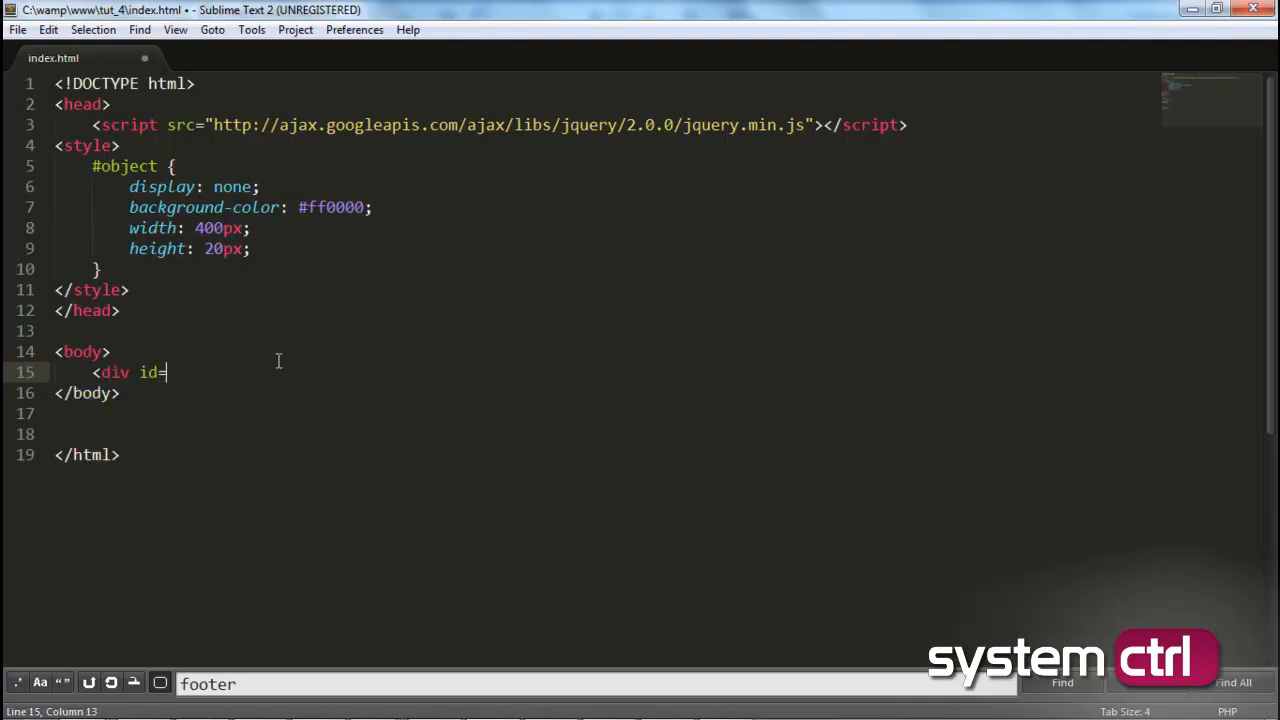
pyautogui.write('"object">')
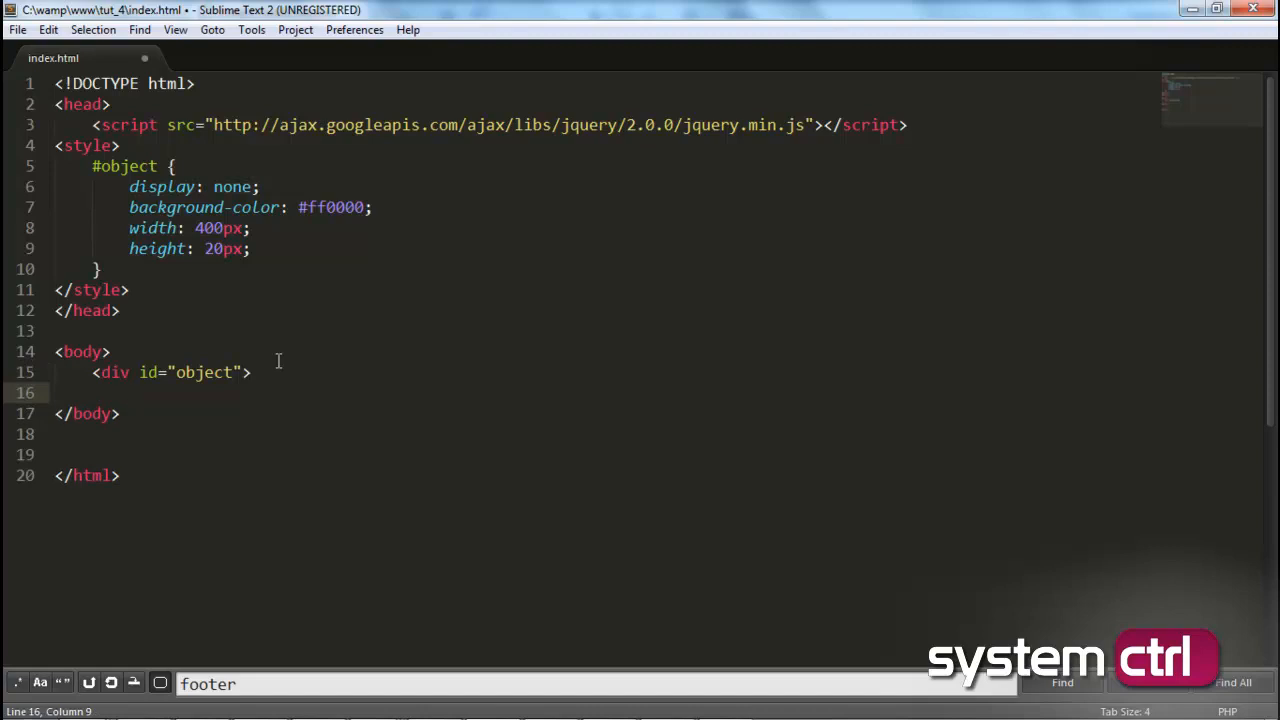
pyautogui.write('some text')
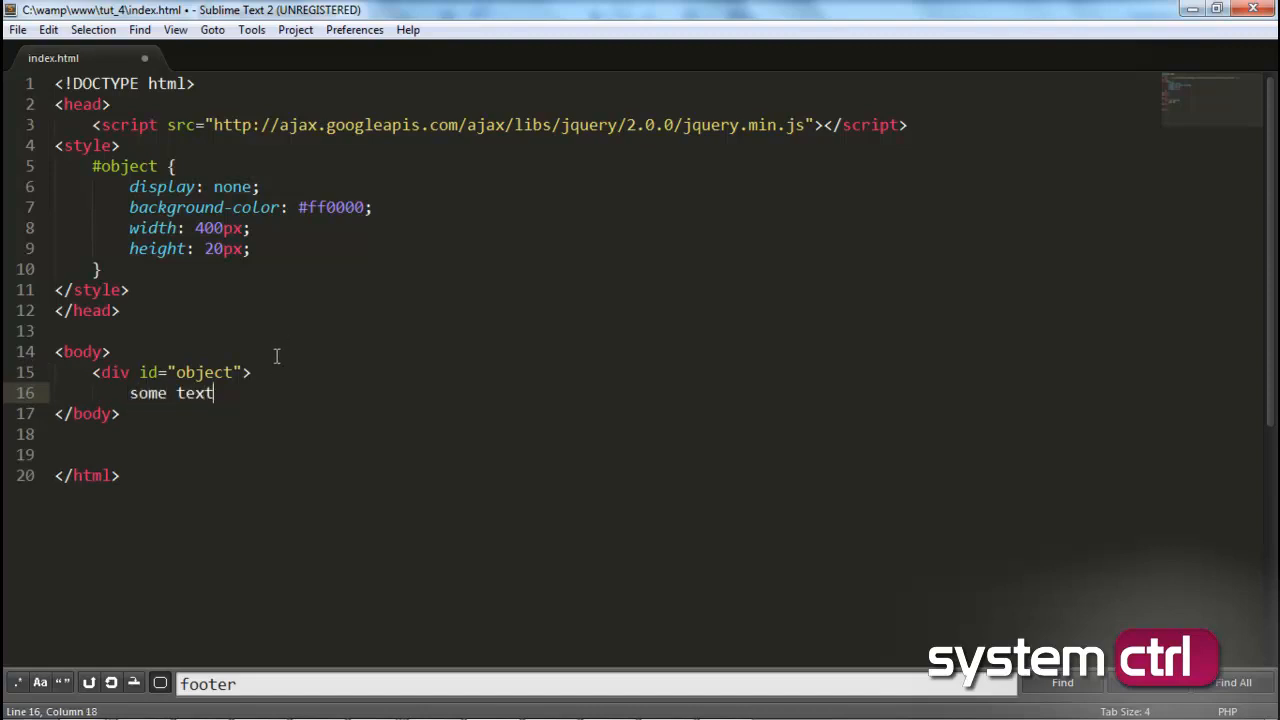
pyautogui.write('</div>')
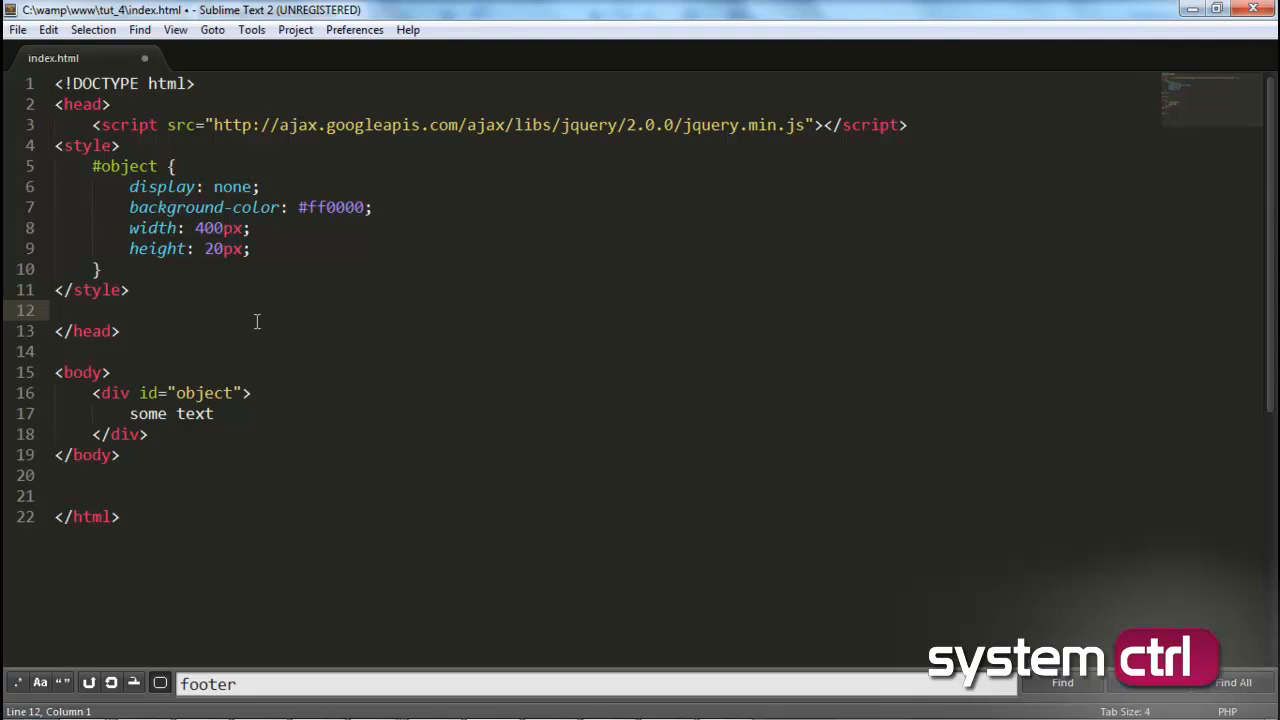
# Step: Type <script> and </script> tags with a blank line between, below </style>
pyautogui.write('<script>')
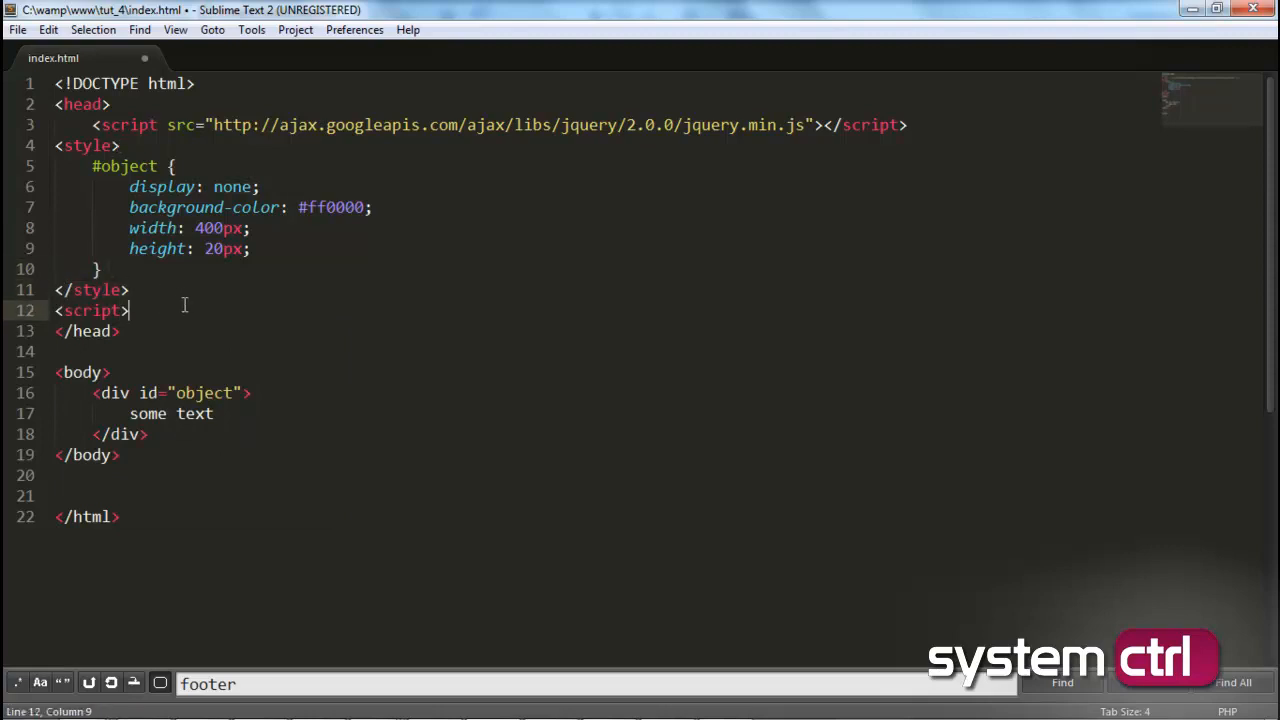
pyautogui.write('</dci')
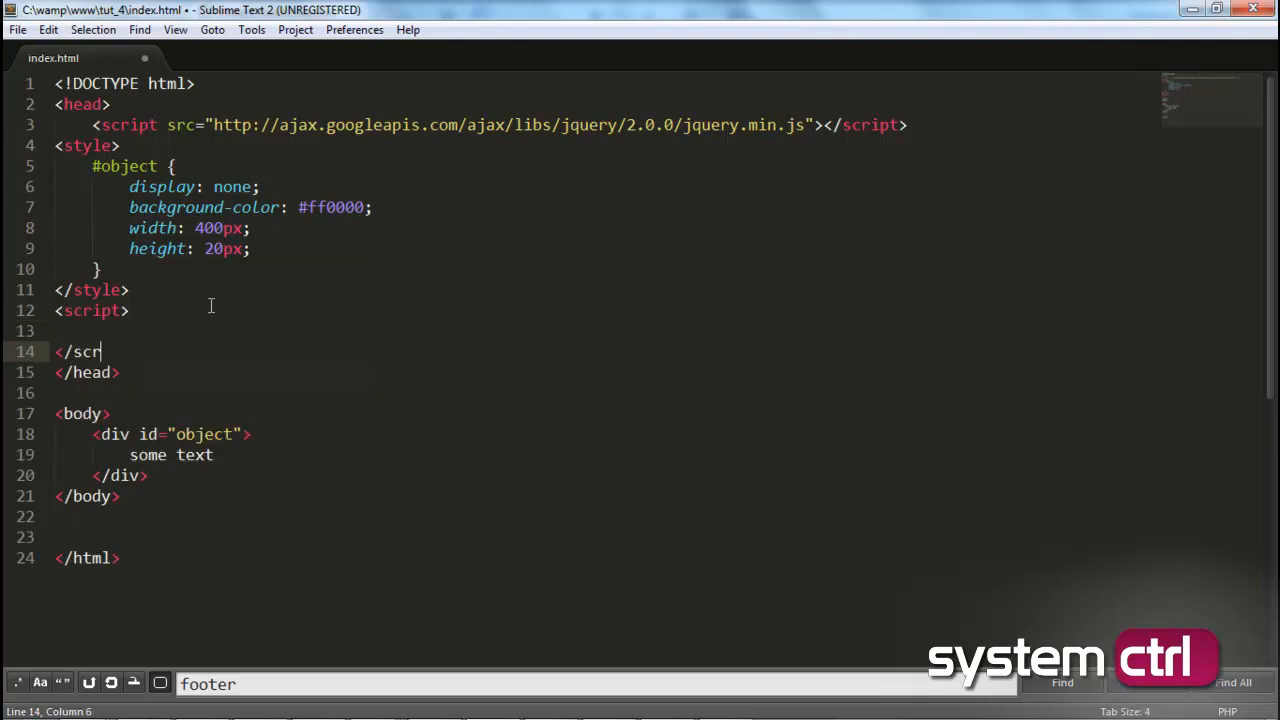
pyautogui.write('ipt>')
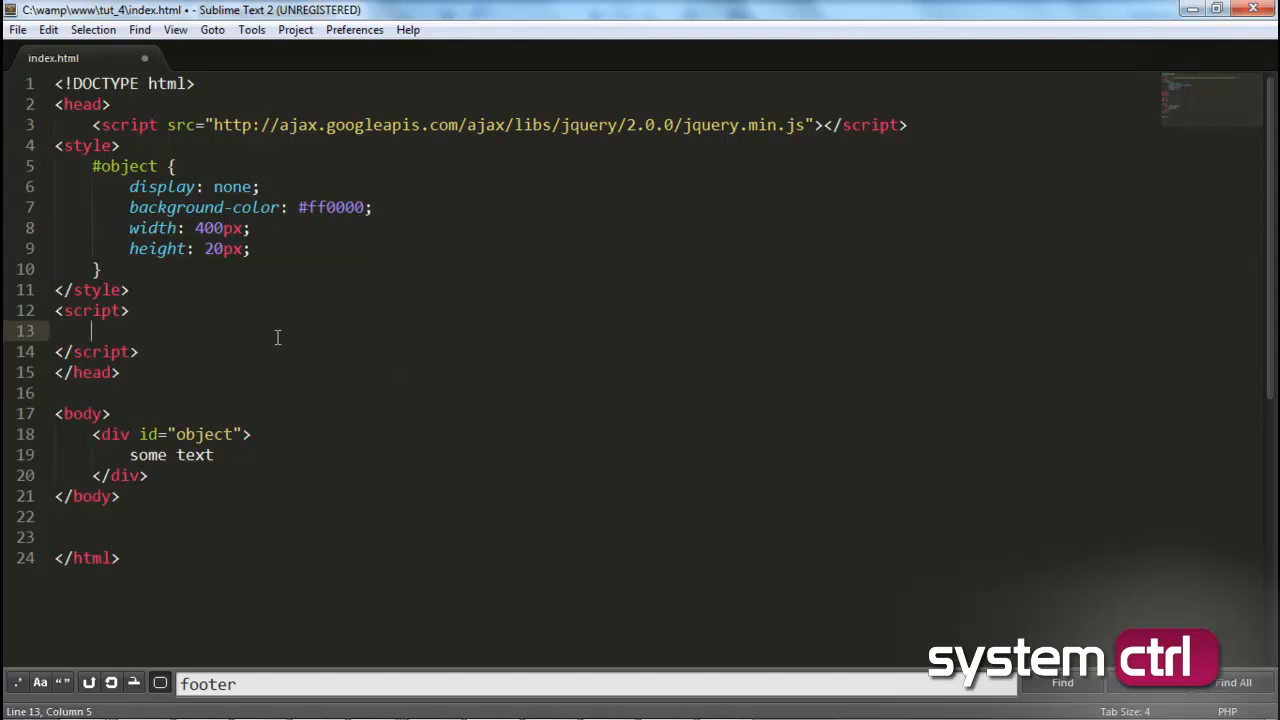
# Step: Type 'function show_object() {' inside the script tags
pyautogui.write('function')
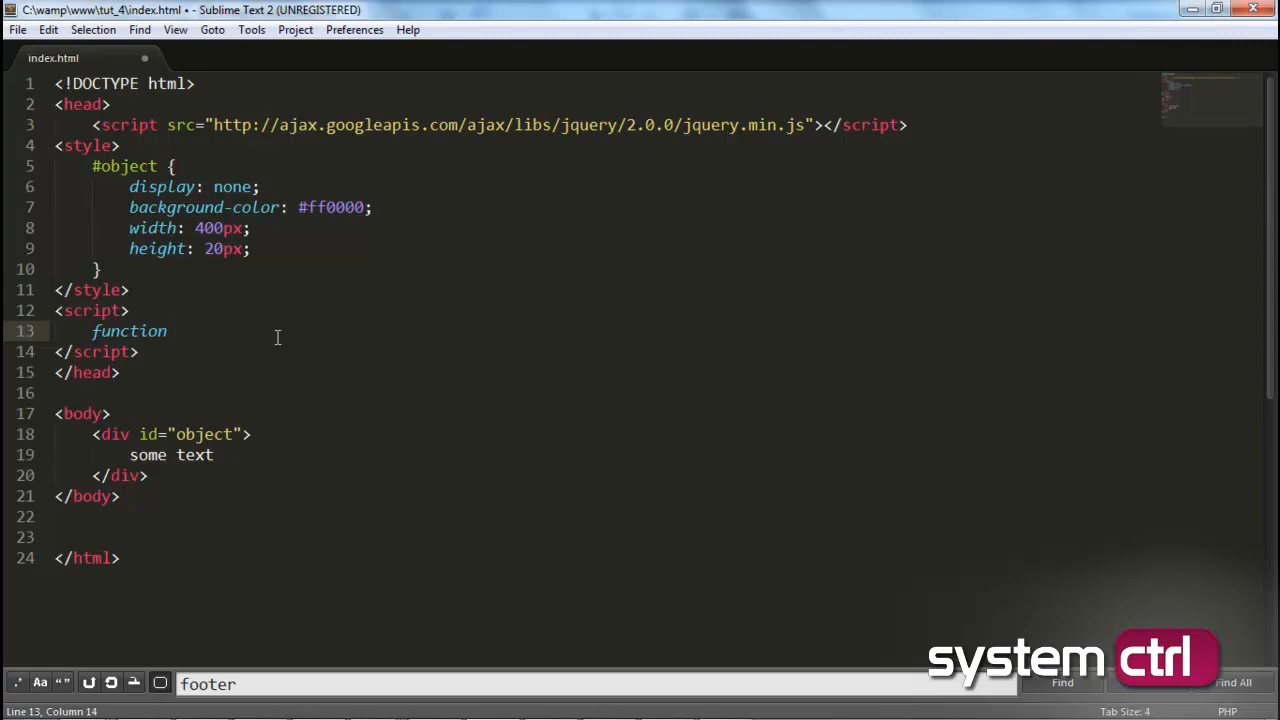
pyautogui.write('show')
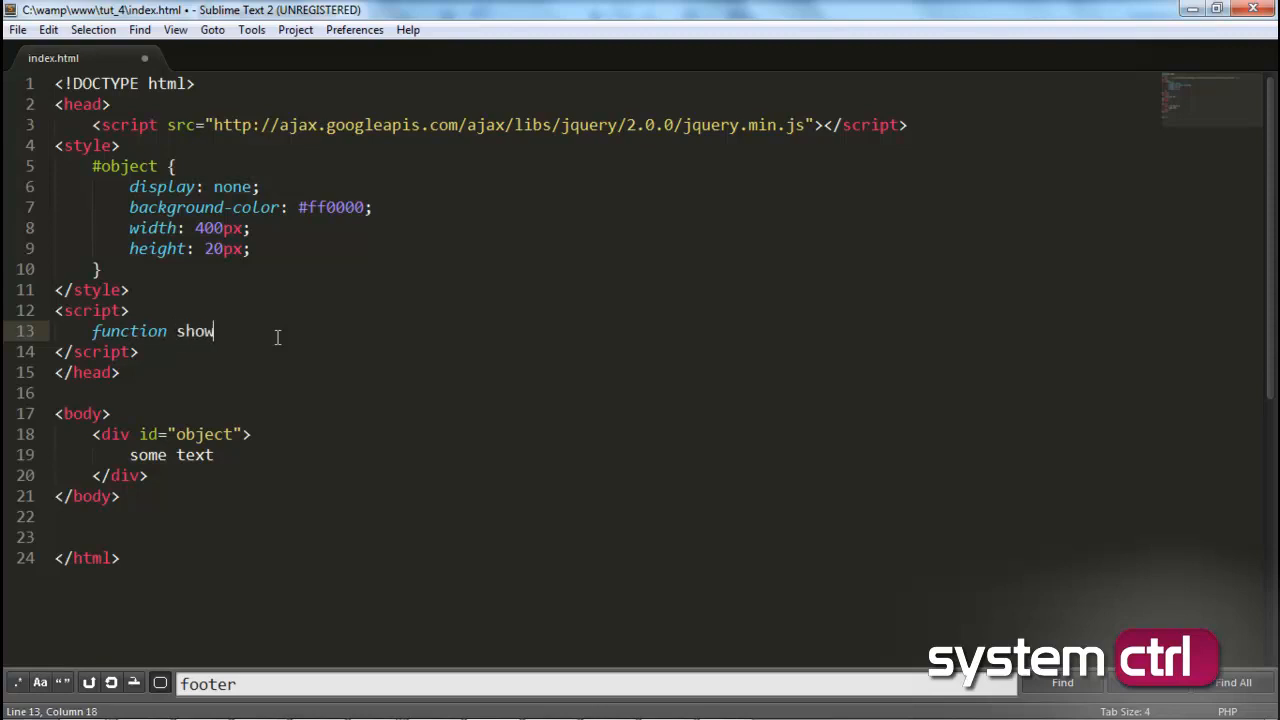
pyautogui.write('_obje')
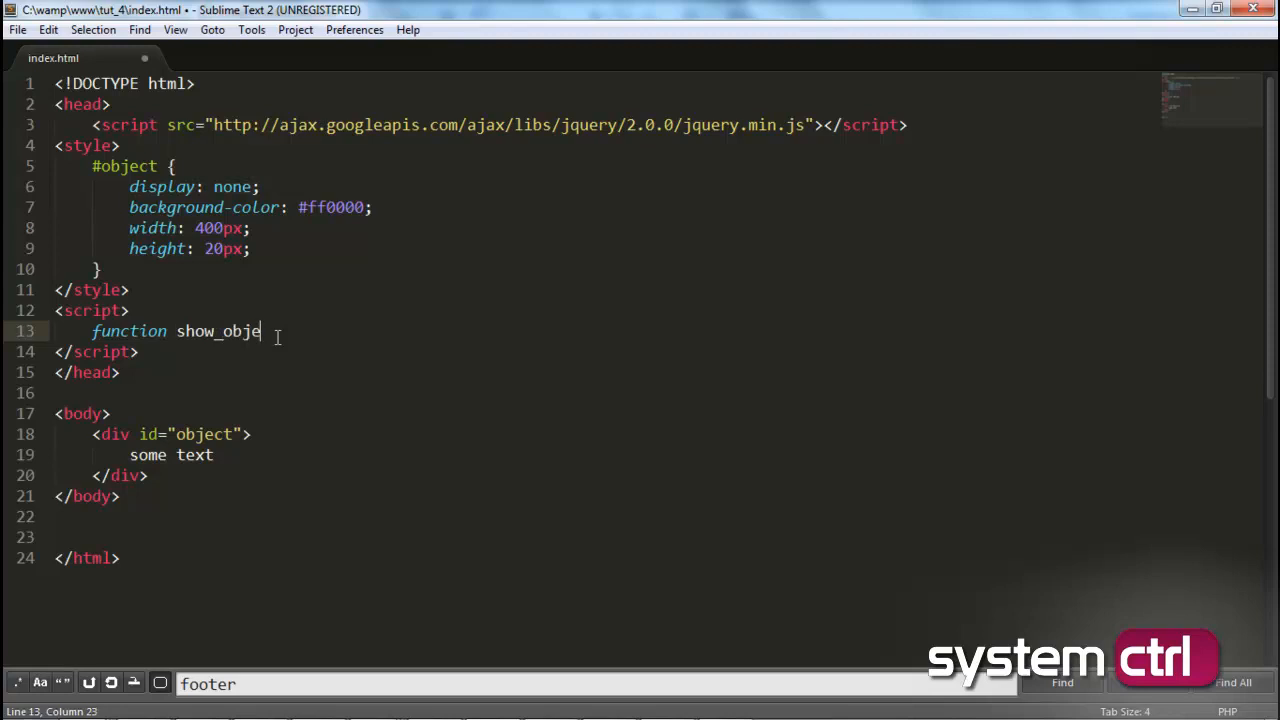
pyautogui.write('ct() {')
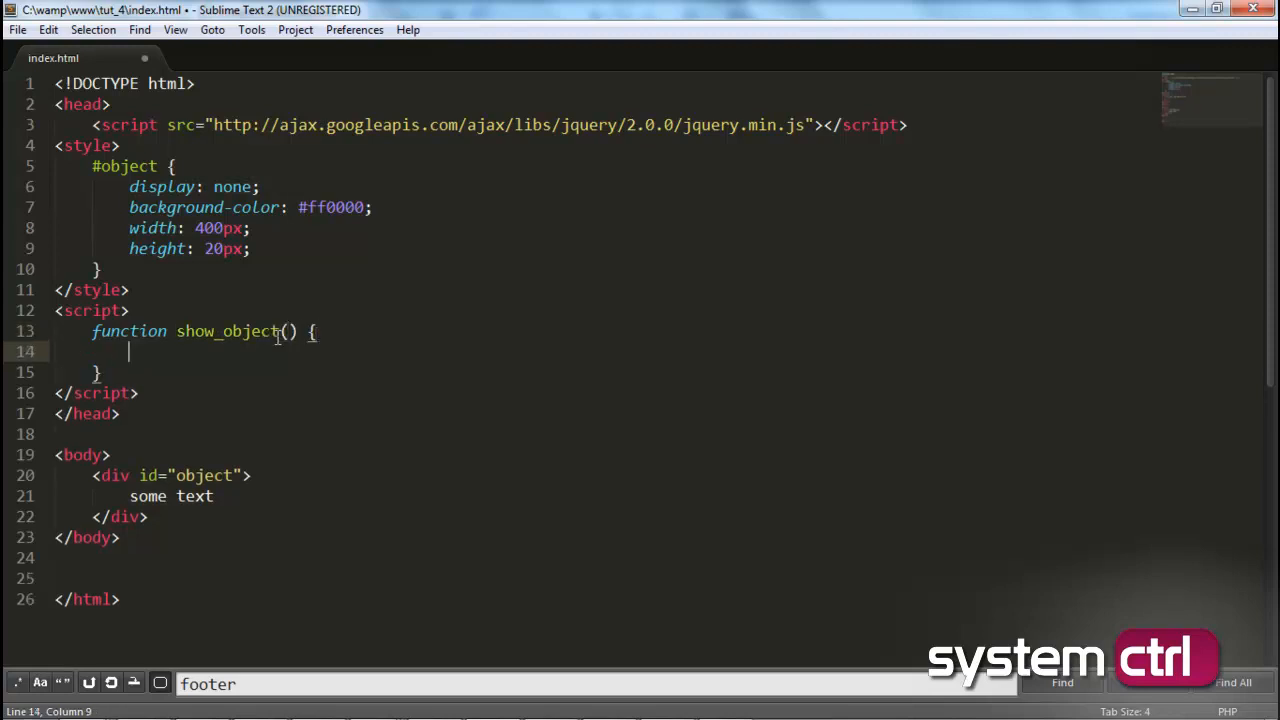
pyautogui.moveTo(359, 407)
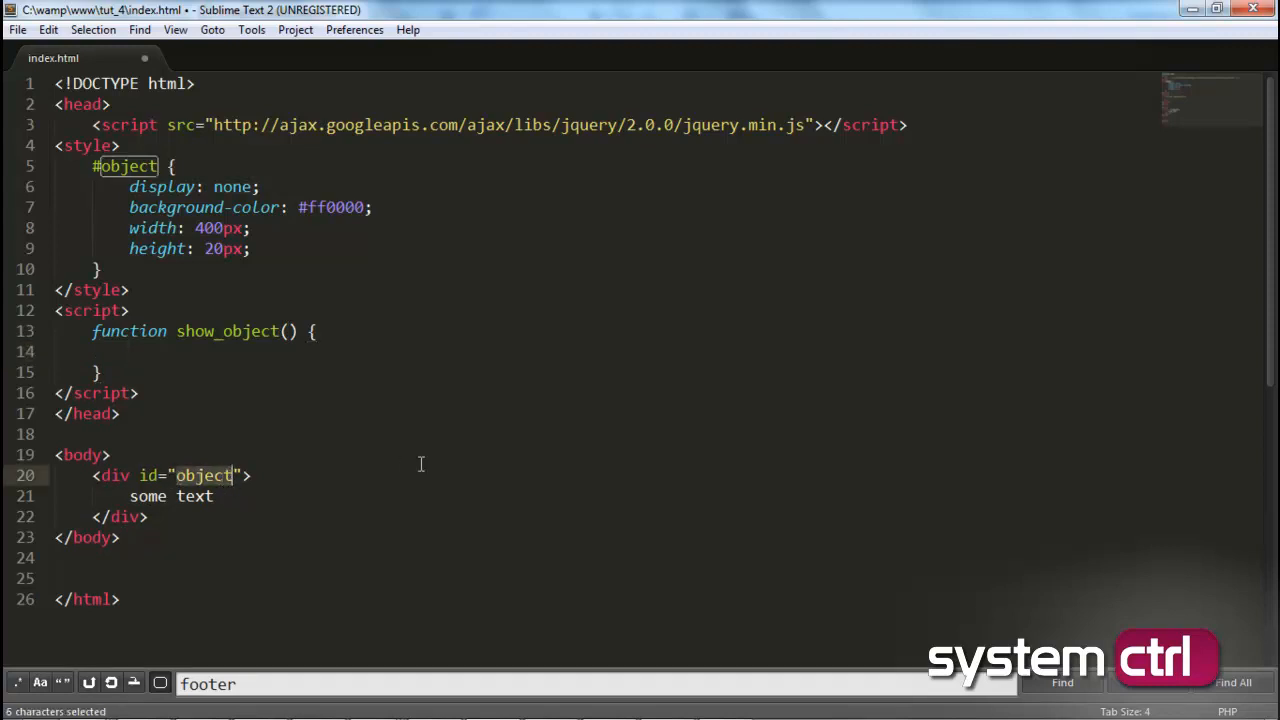
# Step: Write $("#object").fadeIn() as the body of show_object()
pyautogui.click(128, 351)
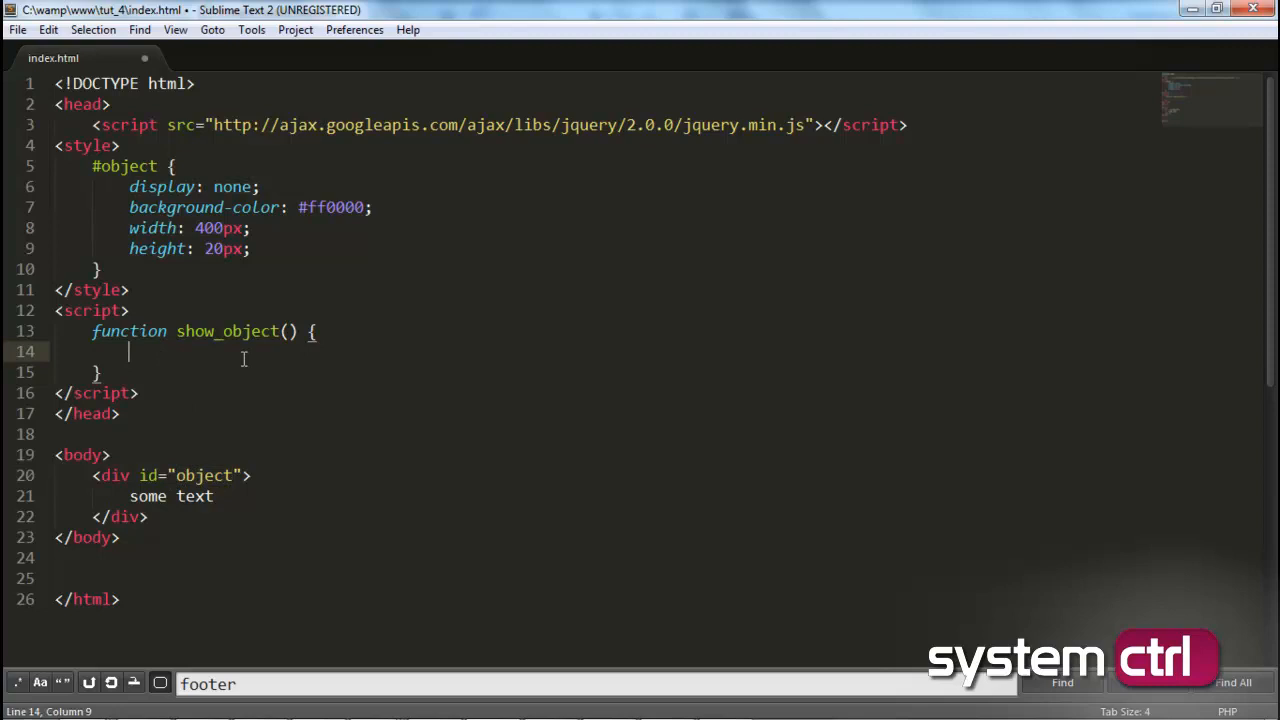
pyautogui.write('$')
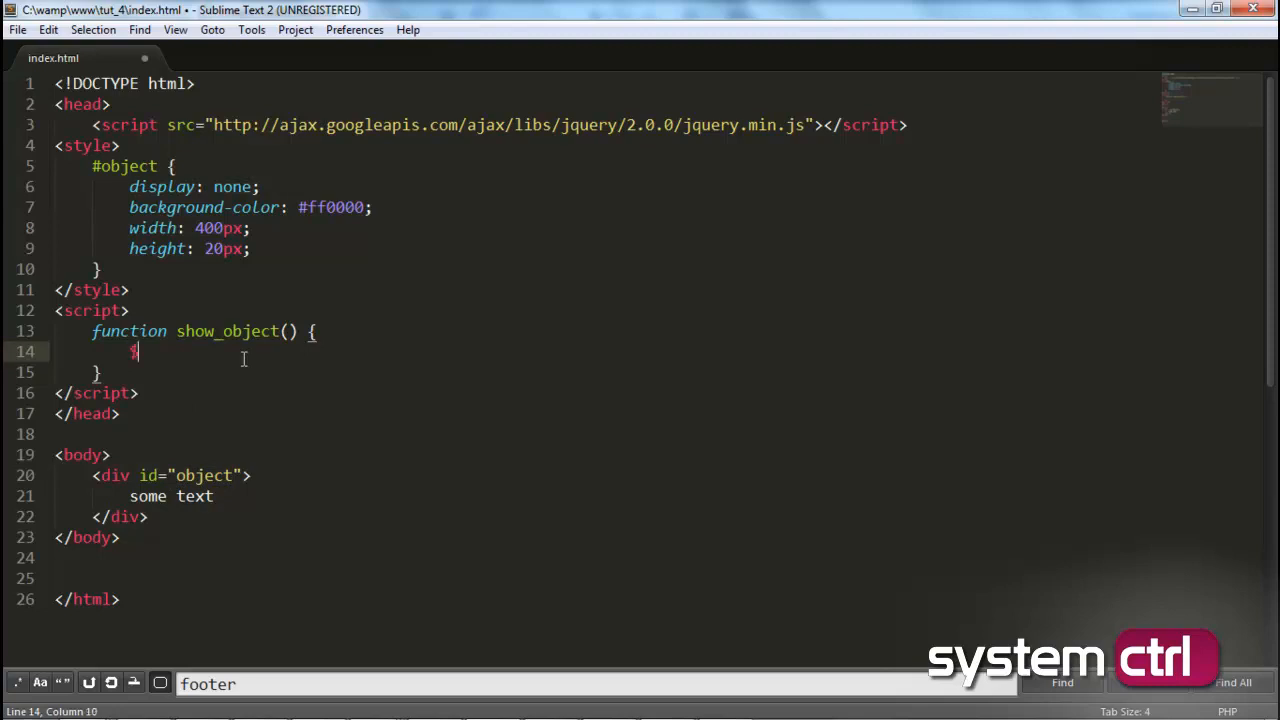
pyautogui.write('()')
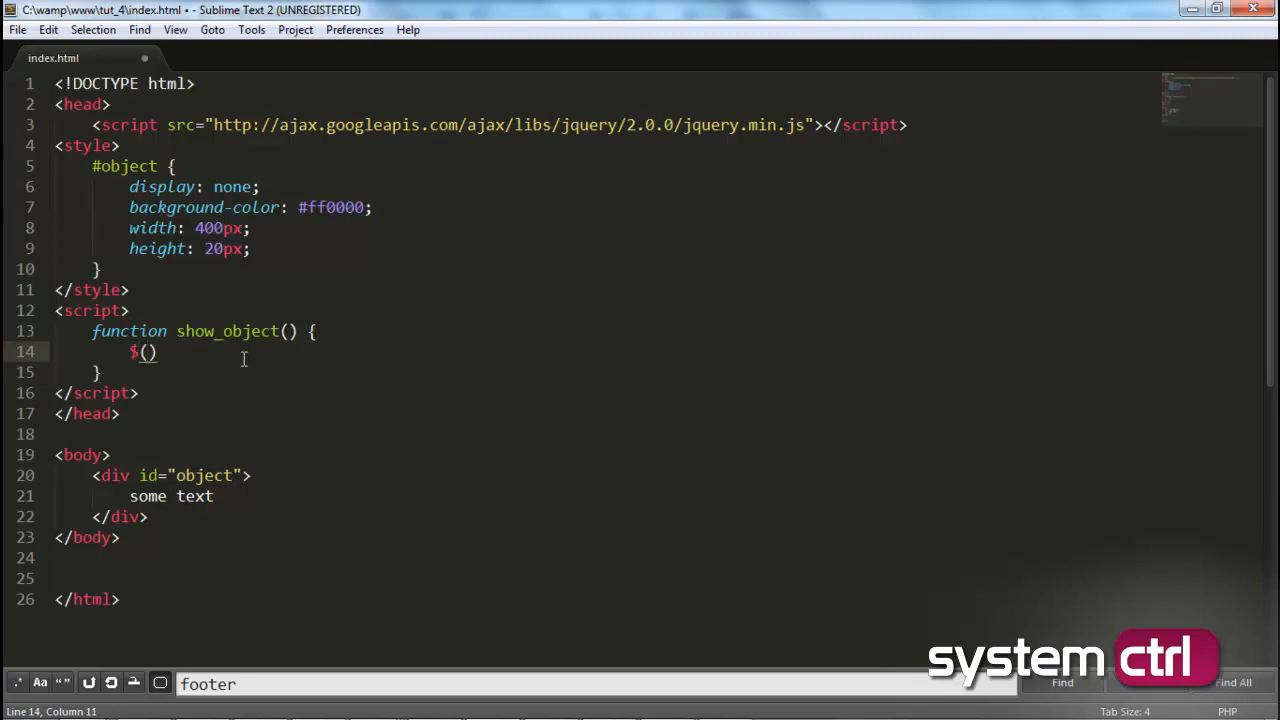
pyautogui.write('""')
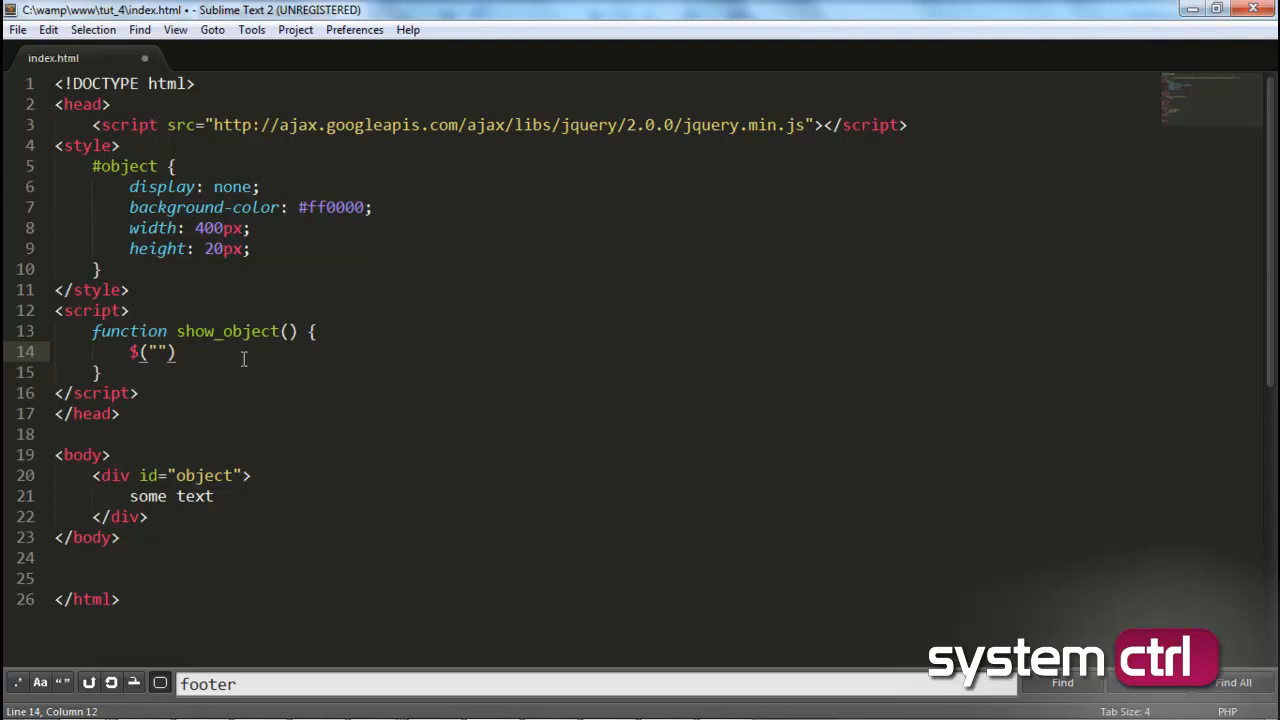
pyautogui.write('#')
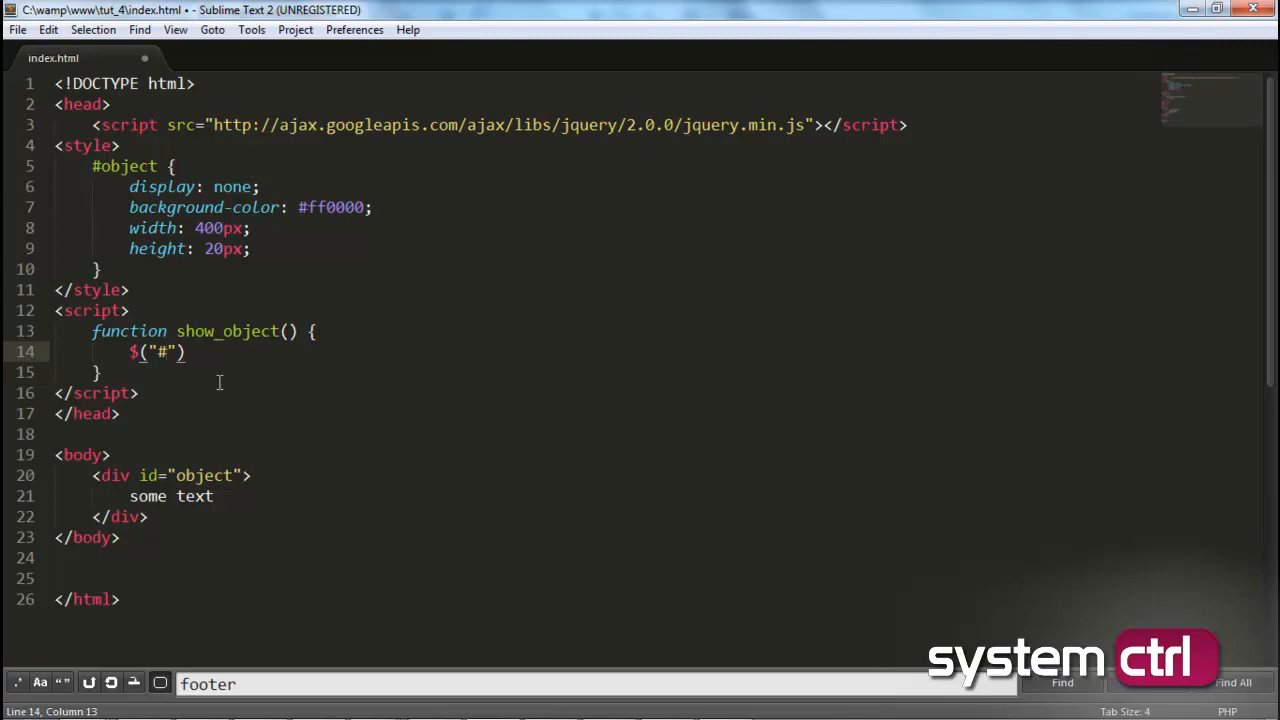
pyautogui.doubleClick(204, 475)
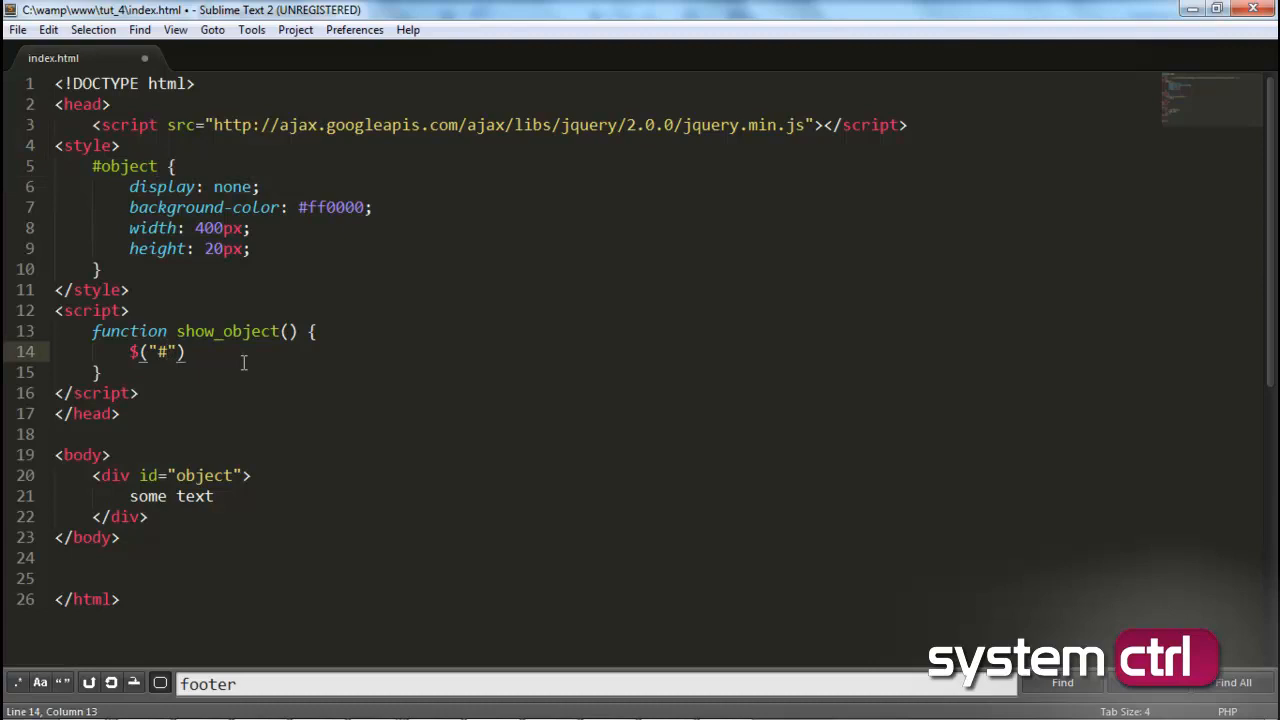
pyautogui.write('object')
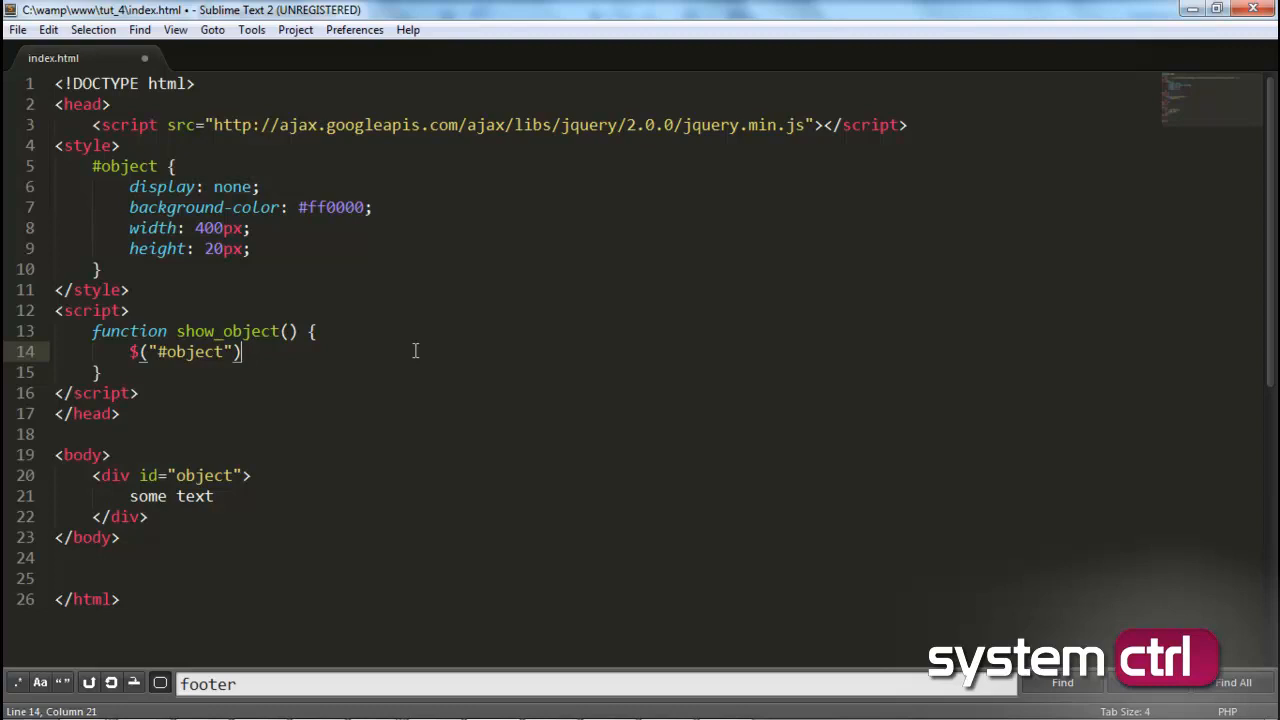
pyautogui.write('.')
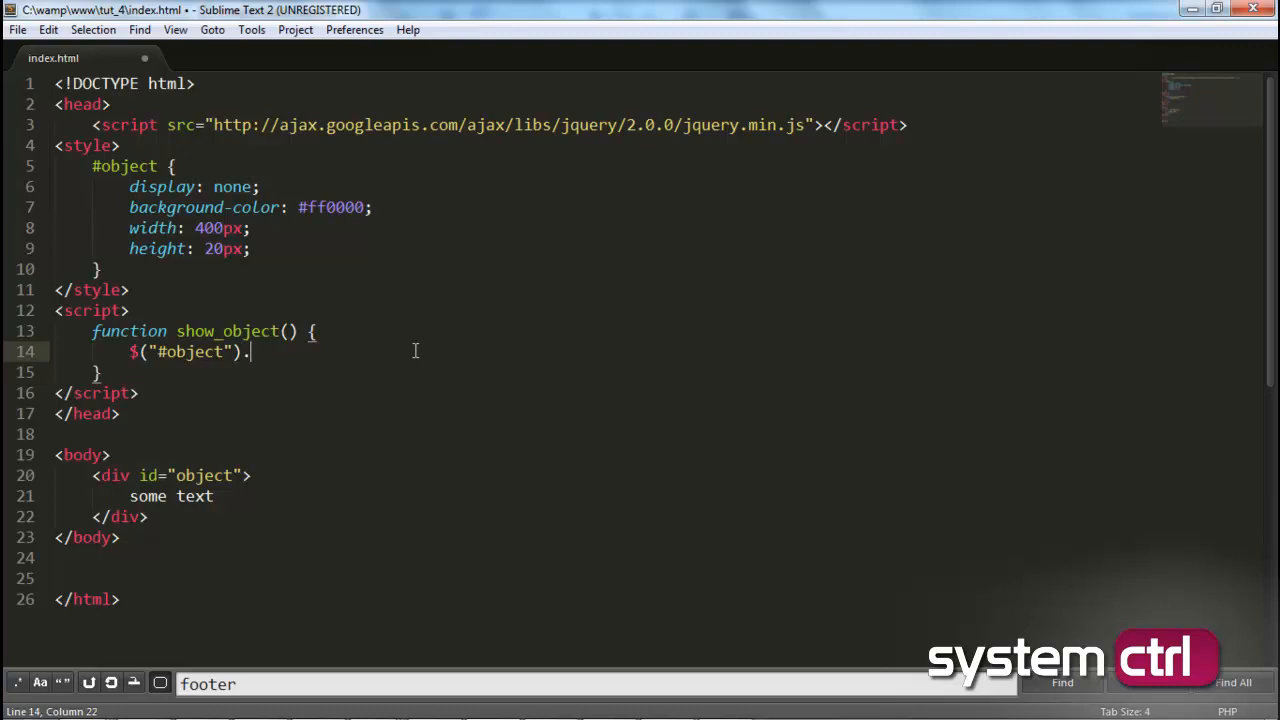
pyautogui.write('fade')
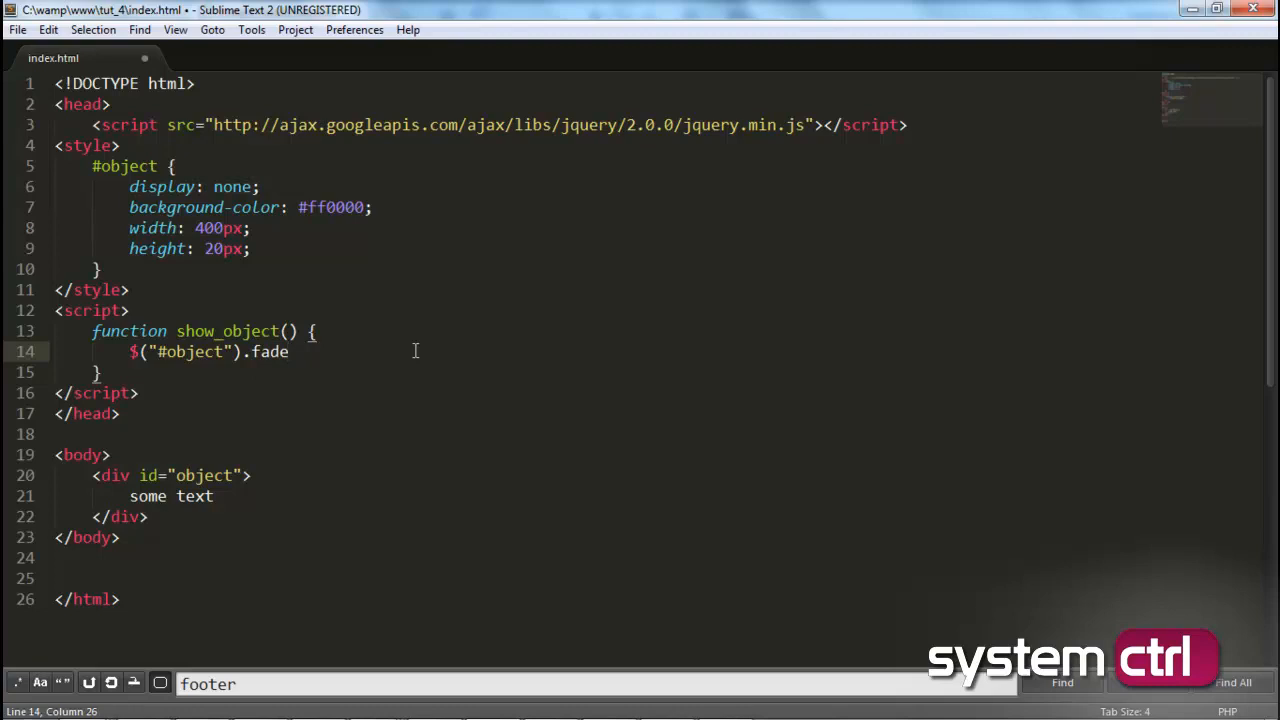
pyautogui.write('In')
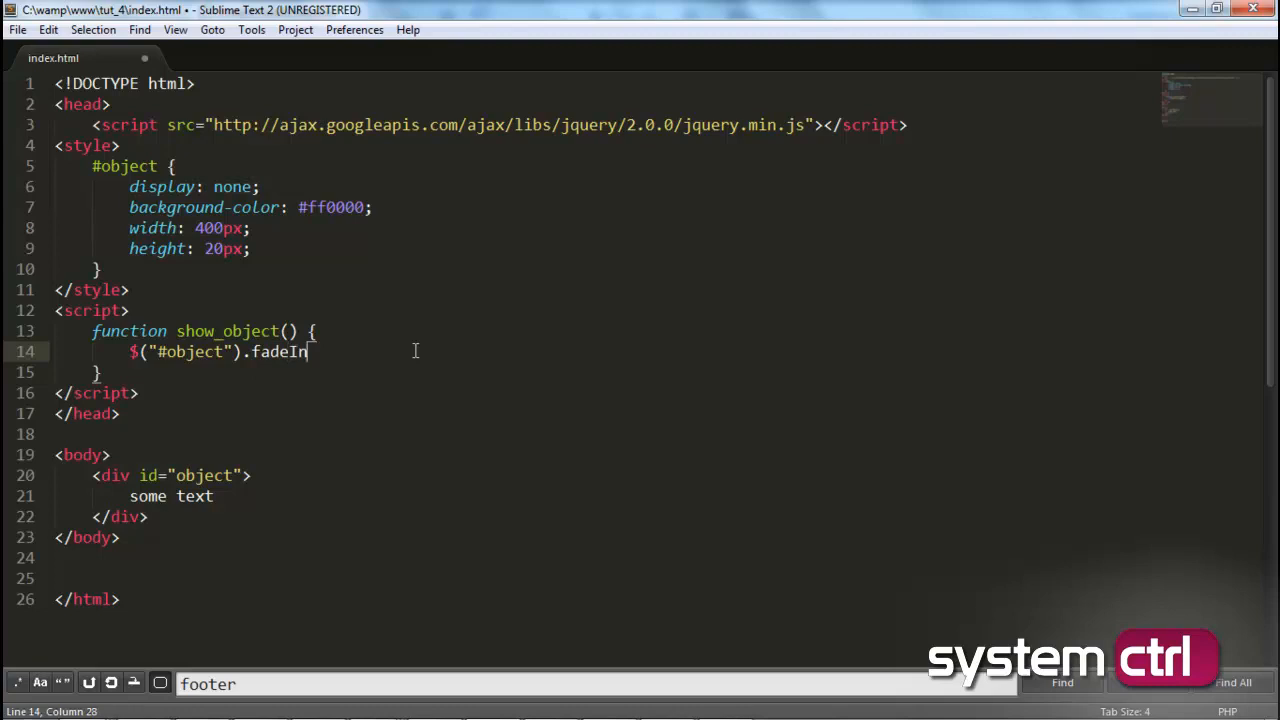
pyautogui.write('()')
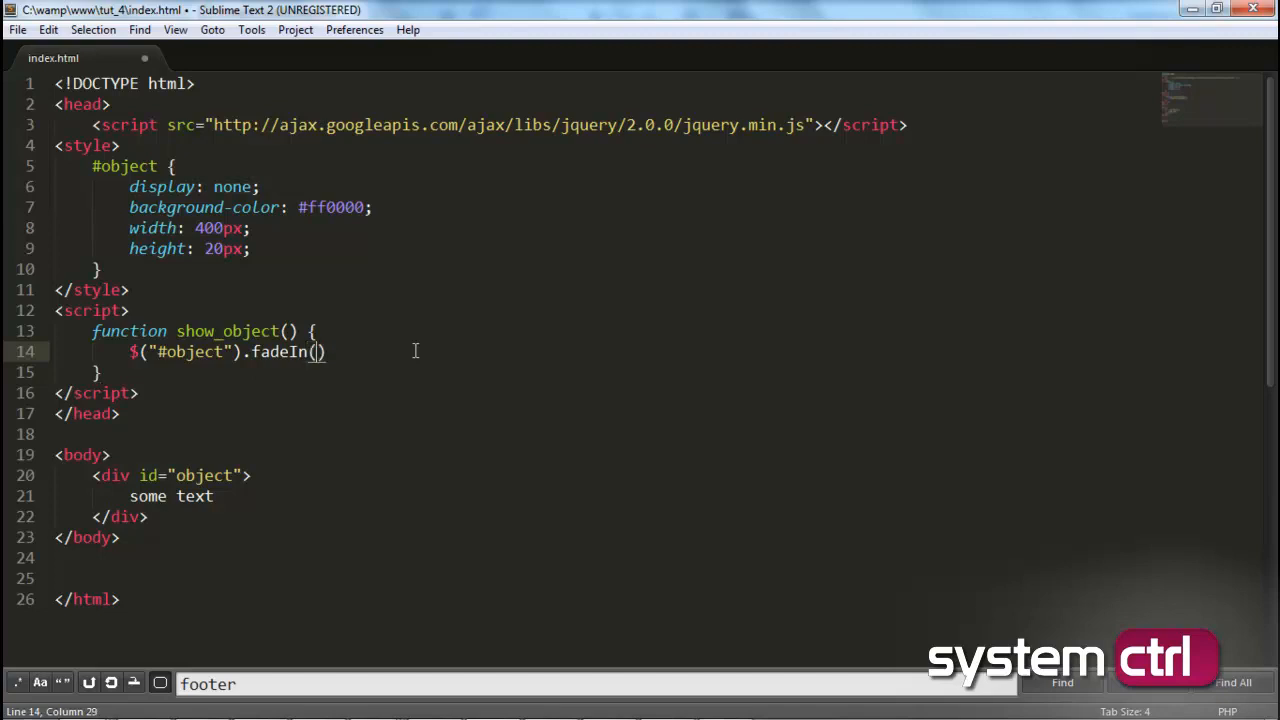
# Step: Append a semicolon to the fadeIn call and pass it 6000
pyautogui.write(';')
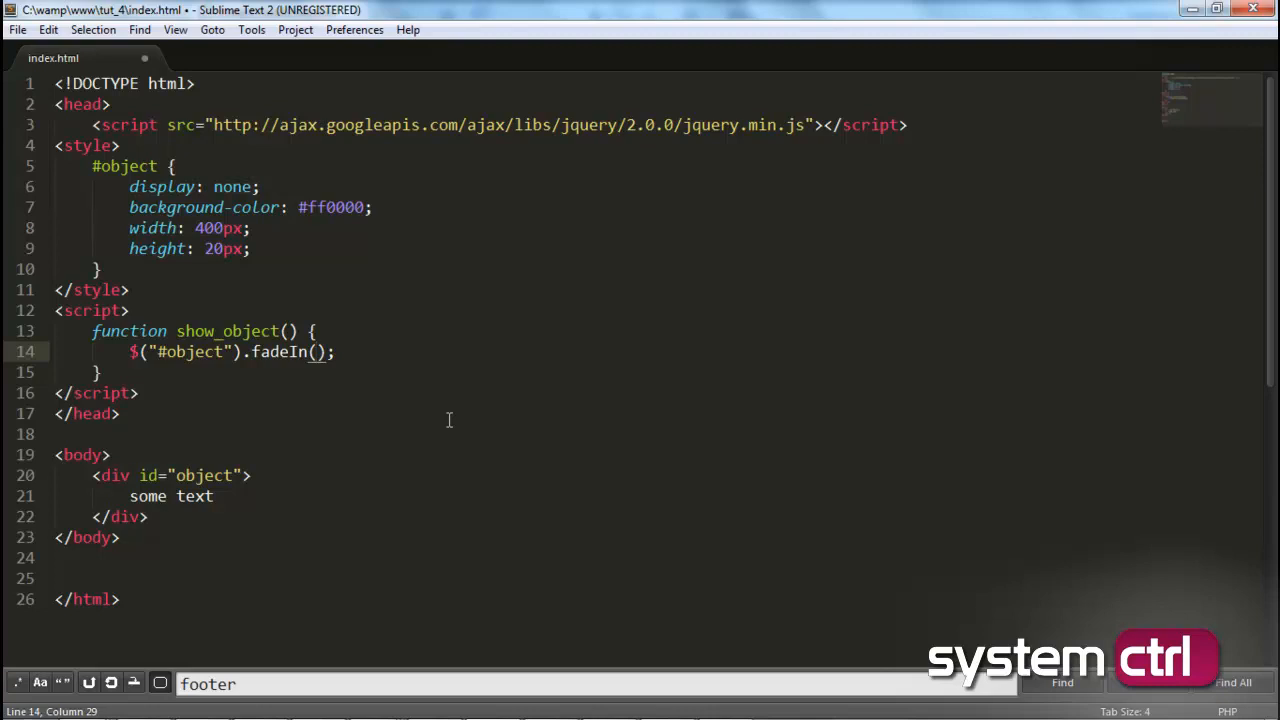
pyautogui.write('6000')
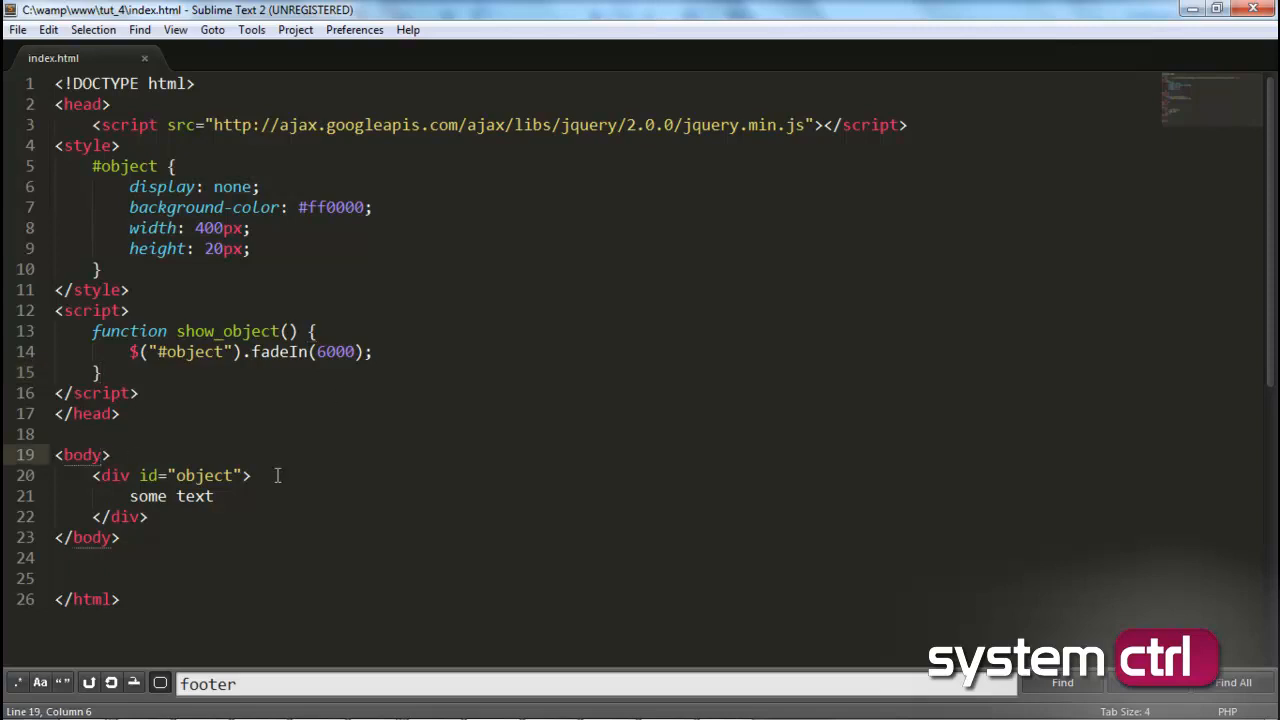
# Step: Add onload="show_object();" to the body tag on line 19
pyautogui.write('onload')
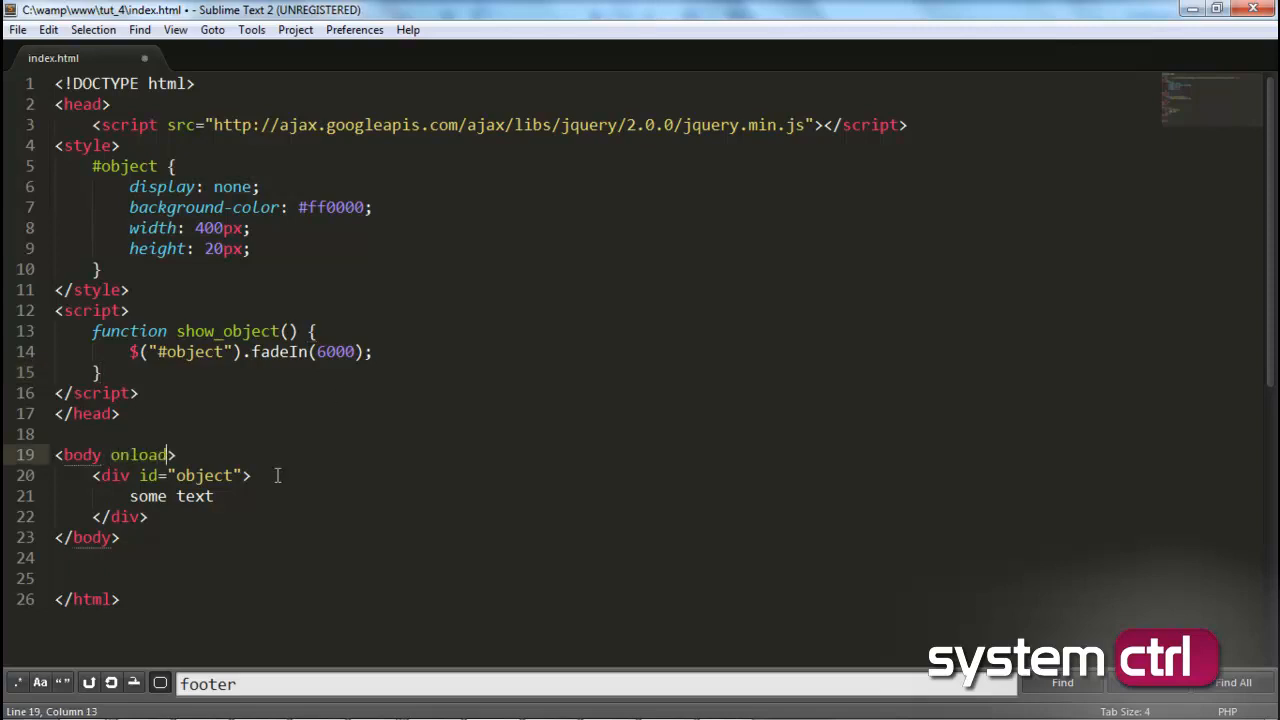
pyautogui.write('=""')
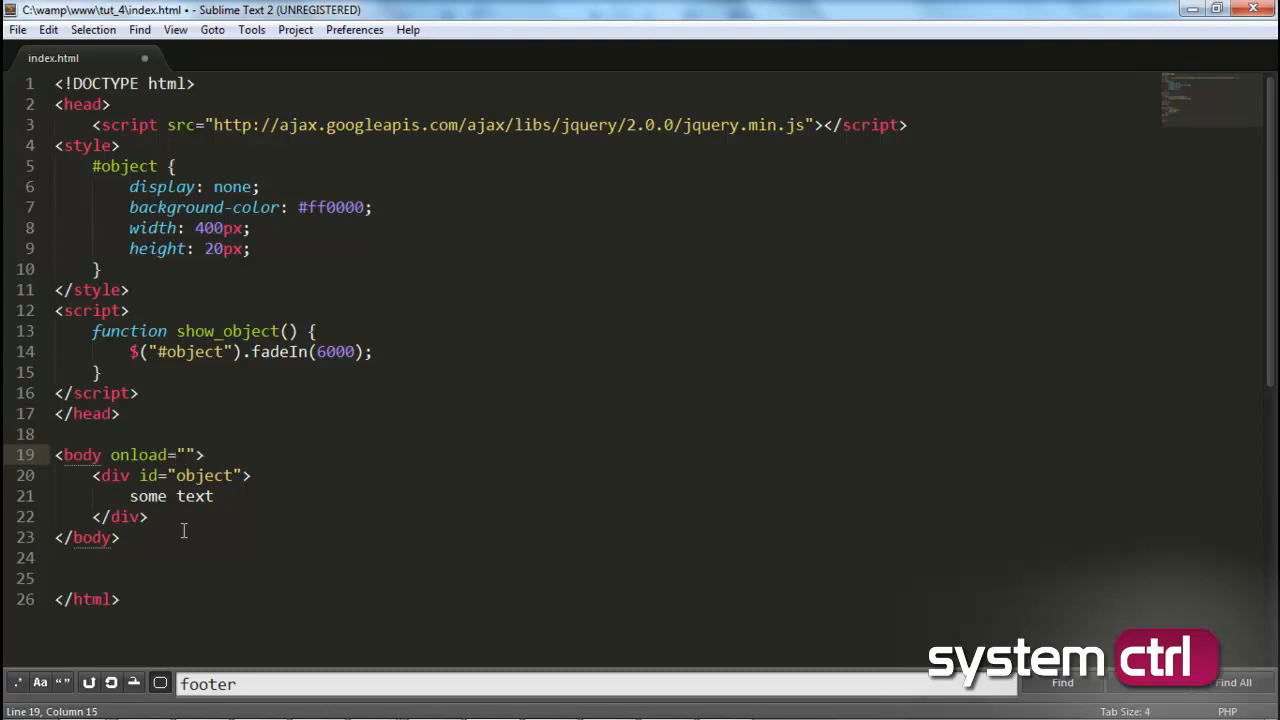
pyautogui.write('show')
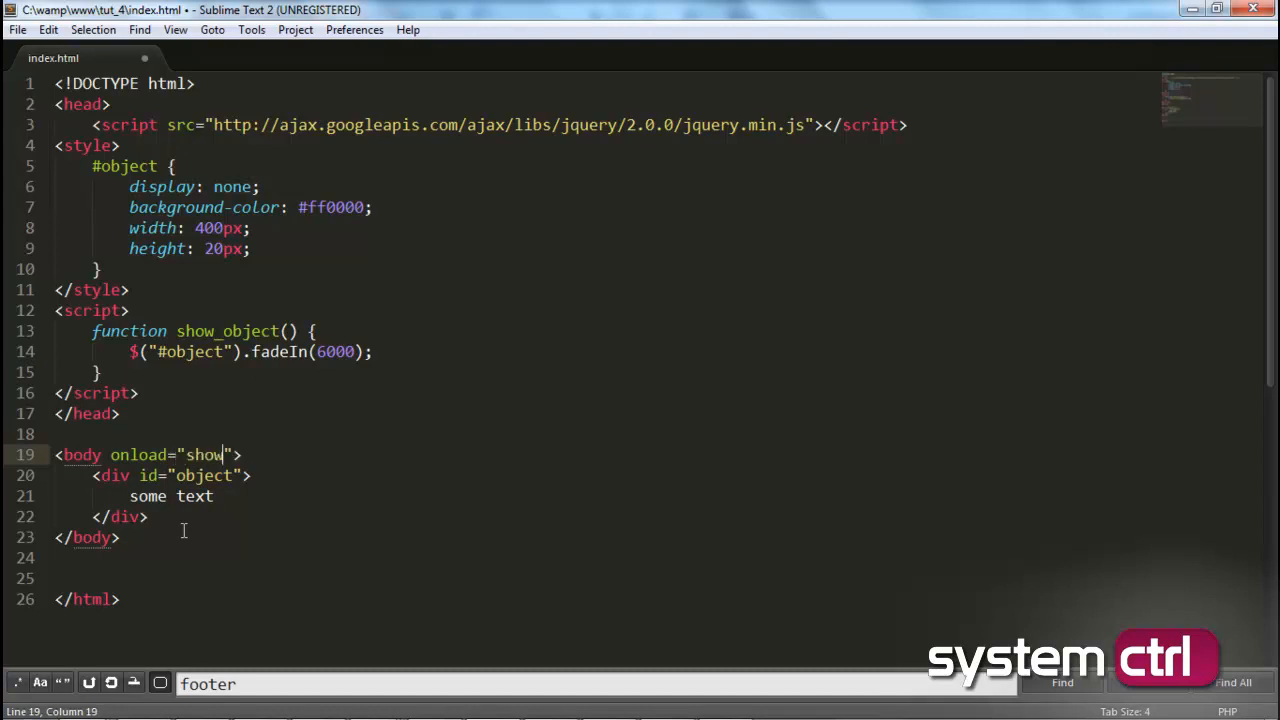
pyautogui.write('_object()')
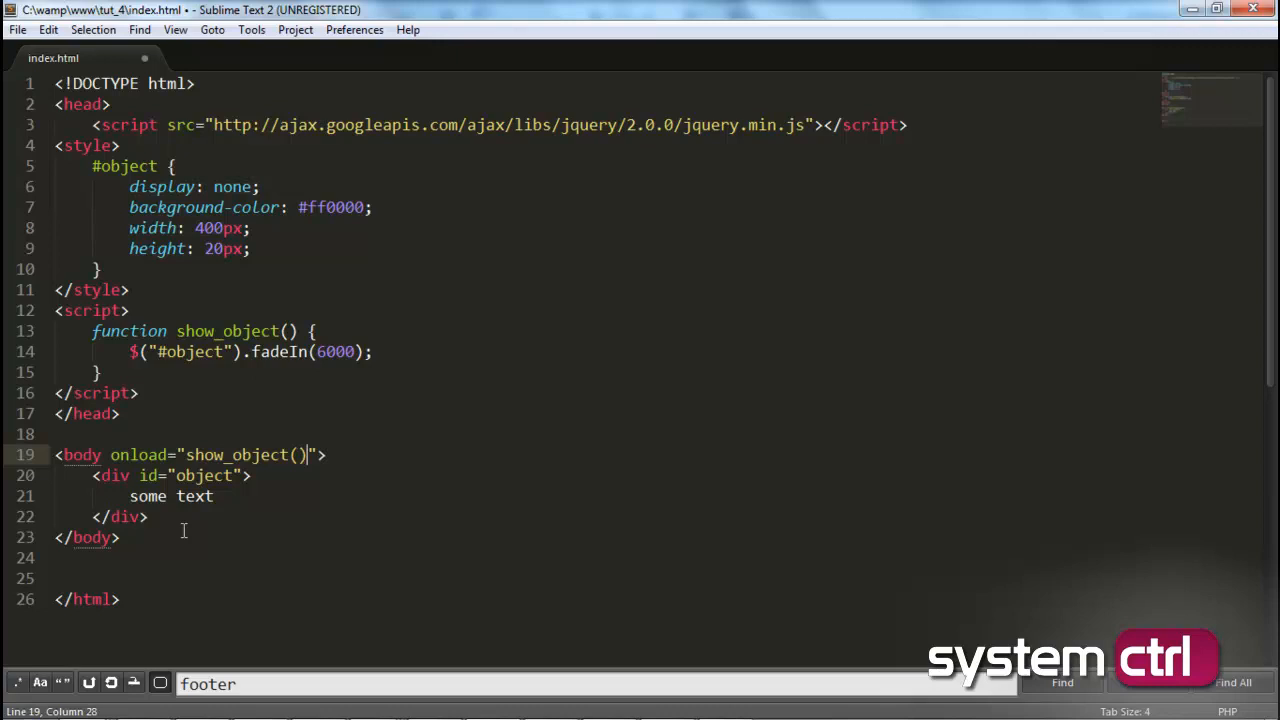
pyautogui.write(';')
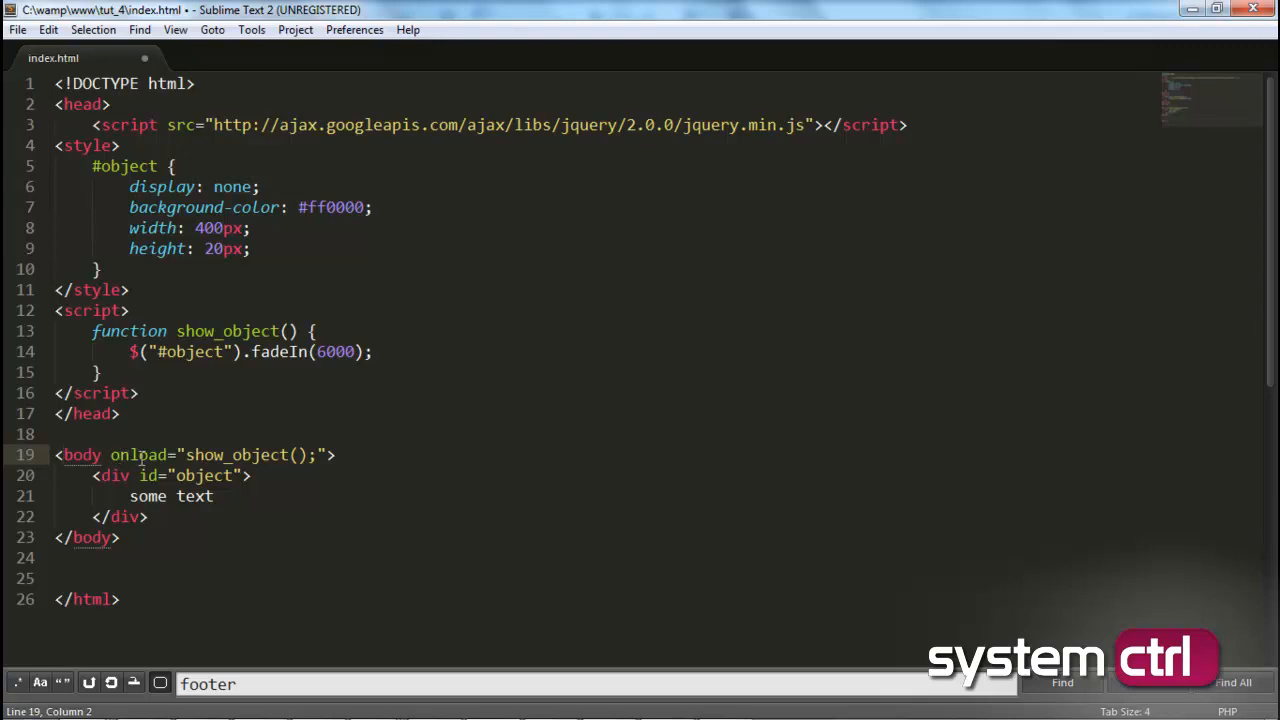
pyautogui.moveTo(200, 475)
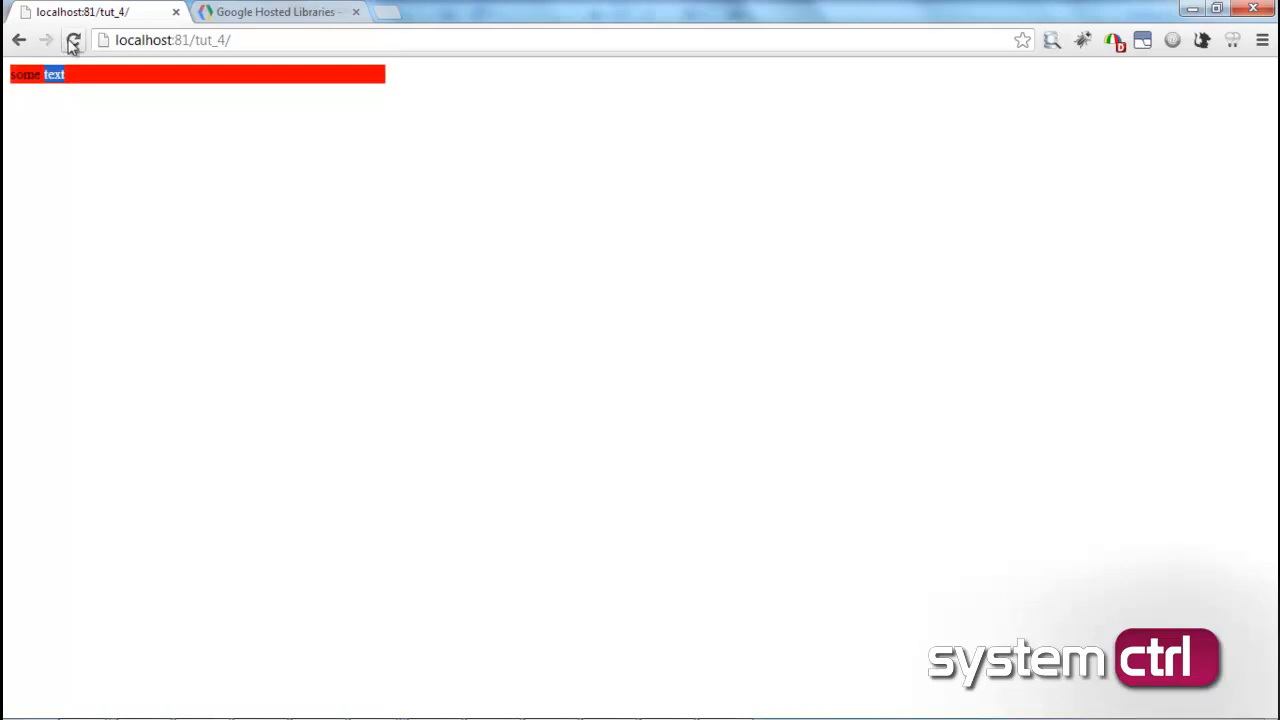
# Step: Reload localhost:81/tut_4/ in Chrome to watch the red 'some text' bar fade in
pyautogui.click(73, 40)
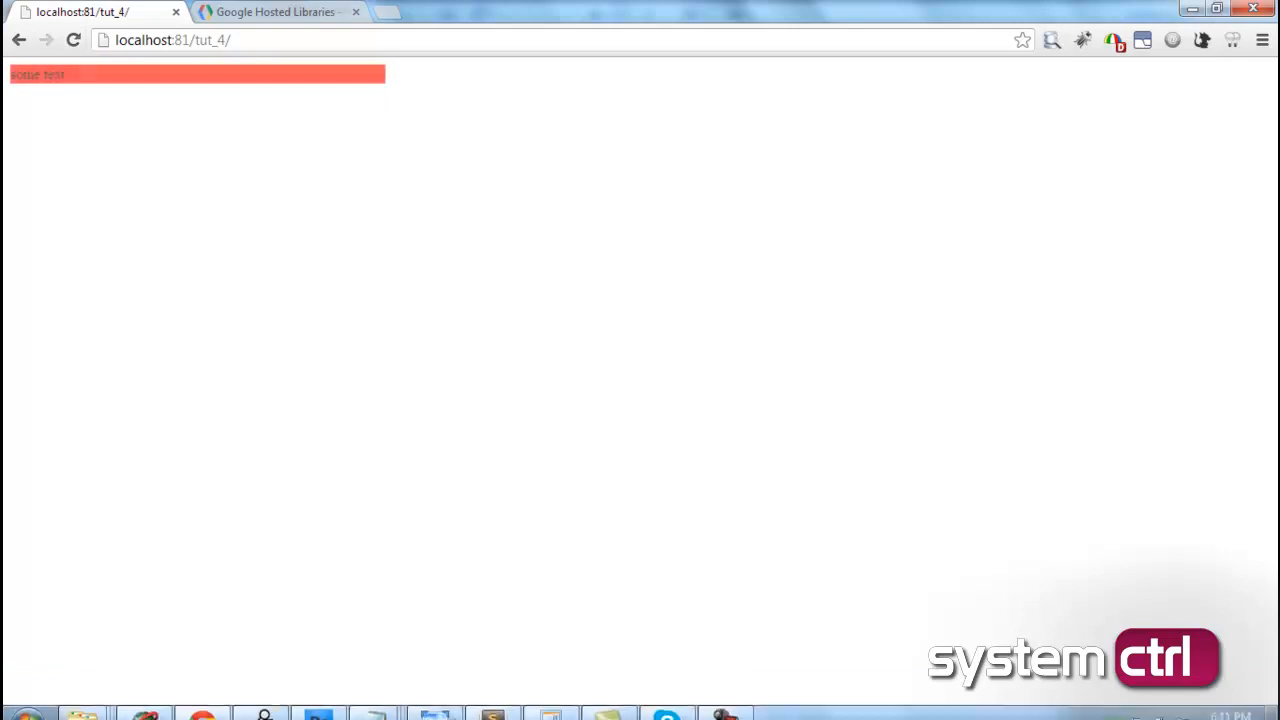
pyautogui.click(490, 700)
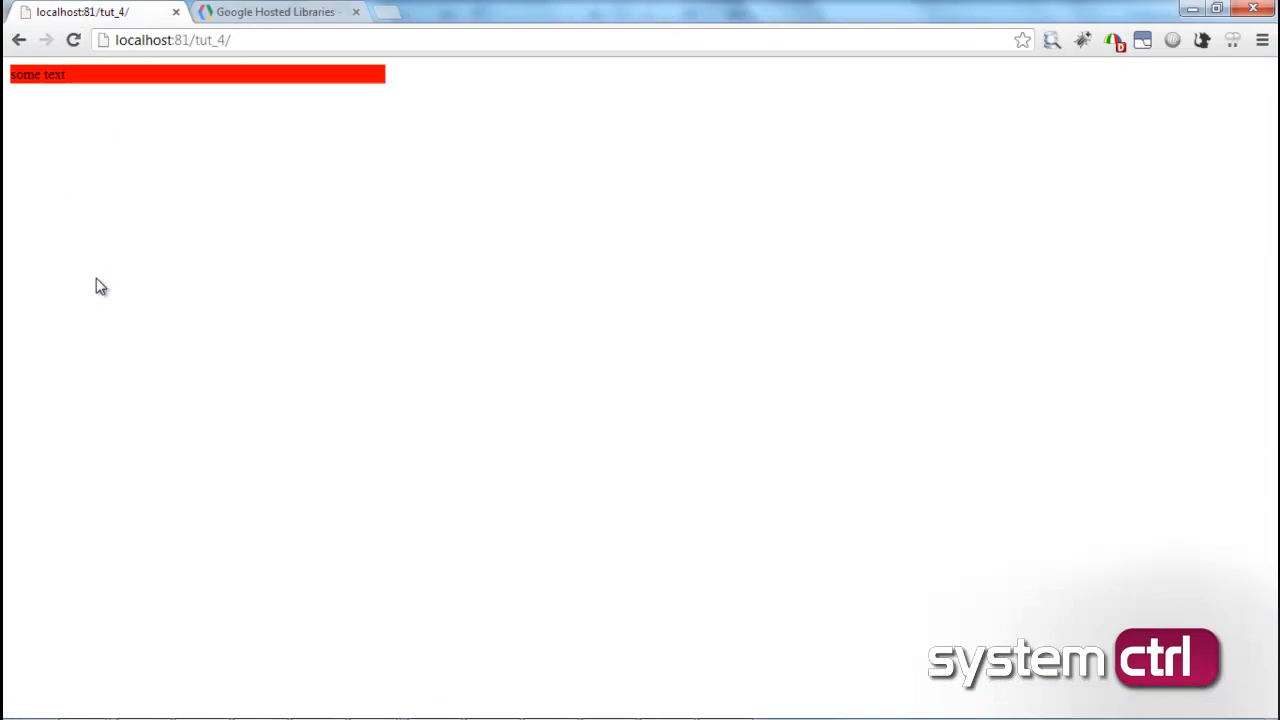
pyautogui.moveTo(333, 584)
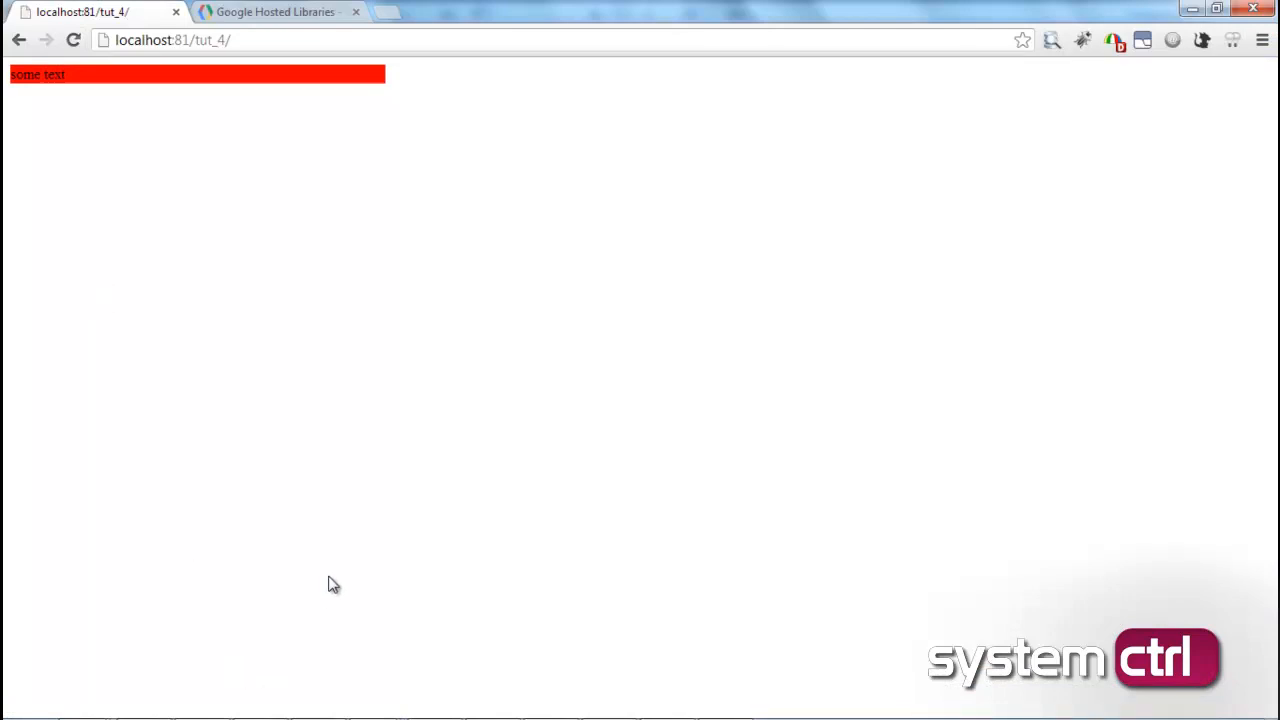
pyautogui.moveTo(334, 612)
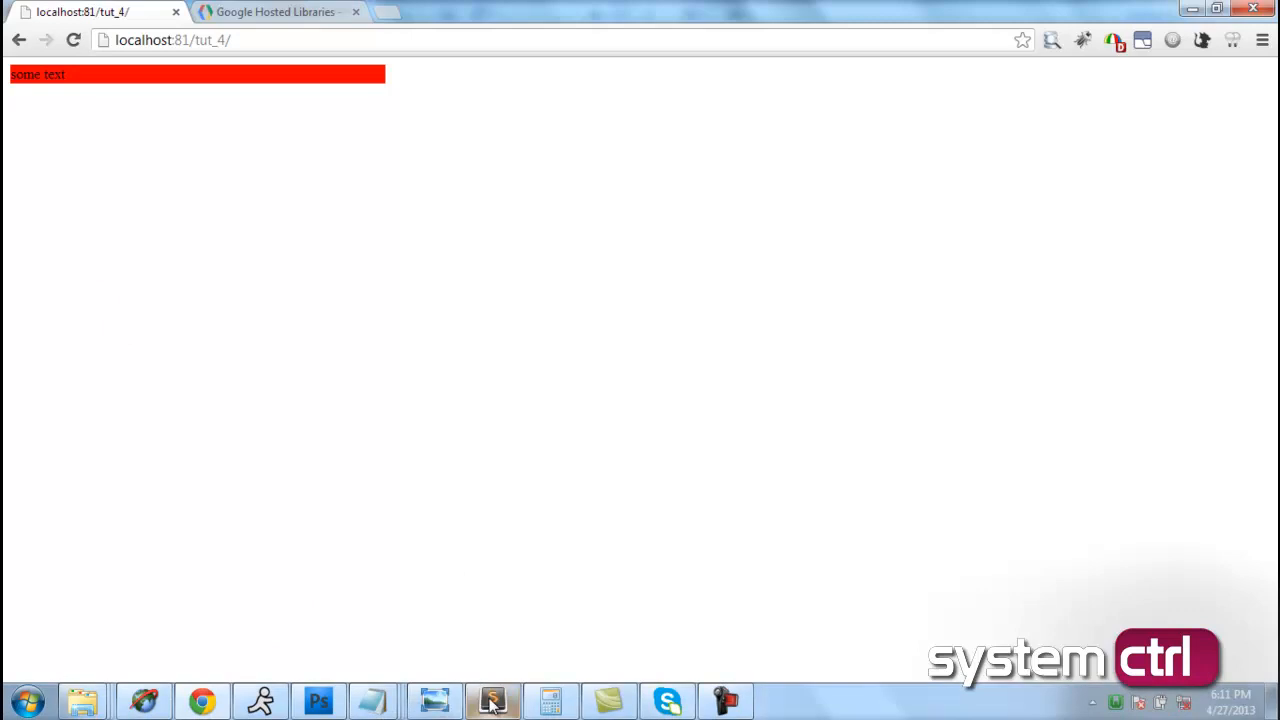
pyautogui.moveTo(508, 527)
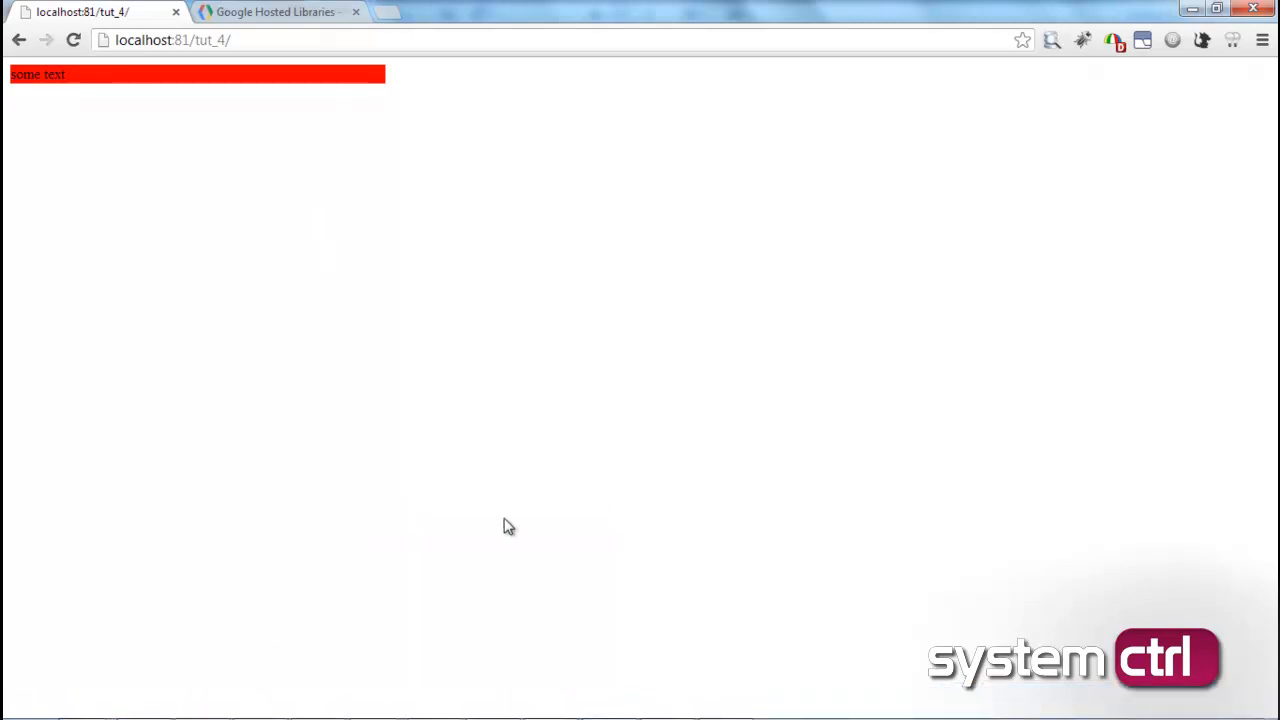
pyautogui.moveTo(500, 675)
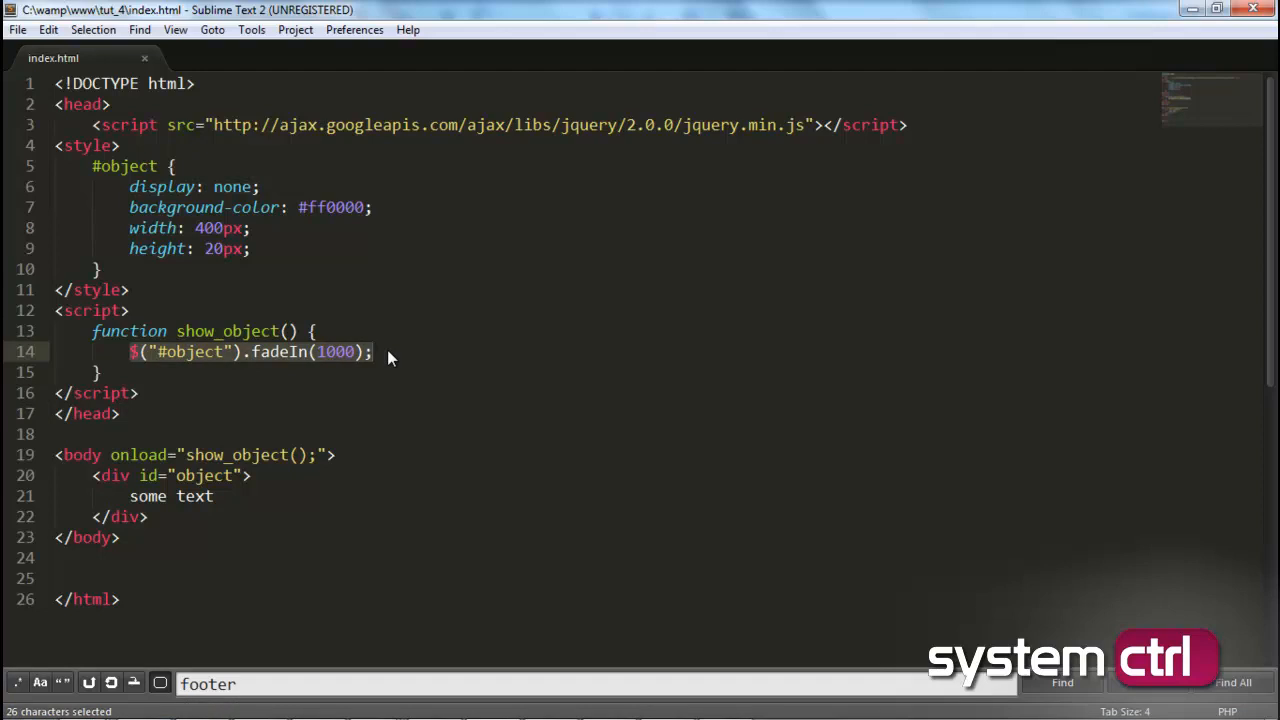
# Step: Deselect after changing the fadeIn duration on line 14 from 6000 to 1000
pyautogui.click(204, 392)
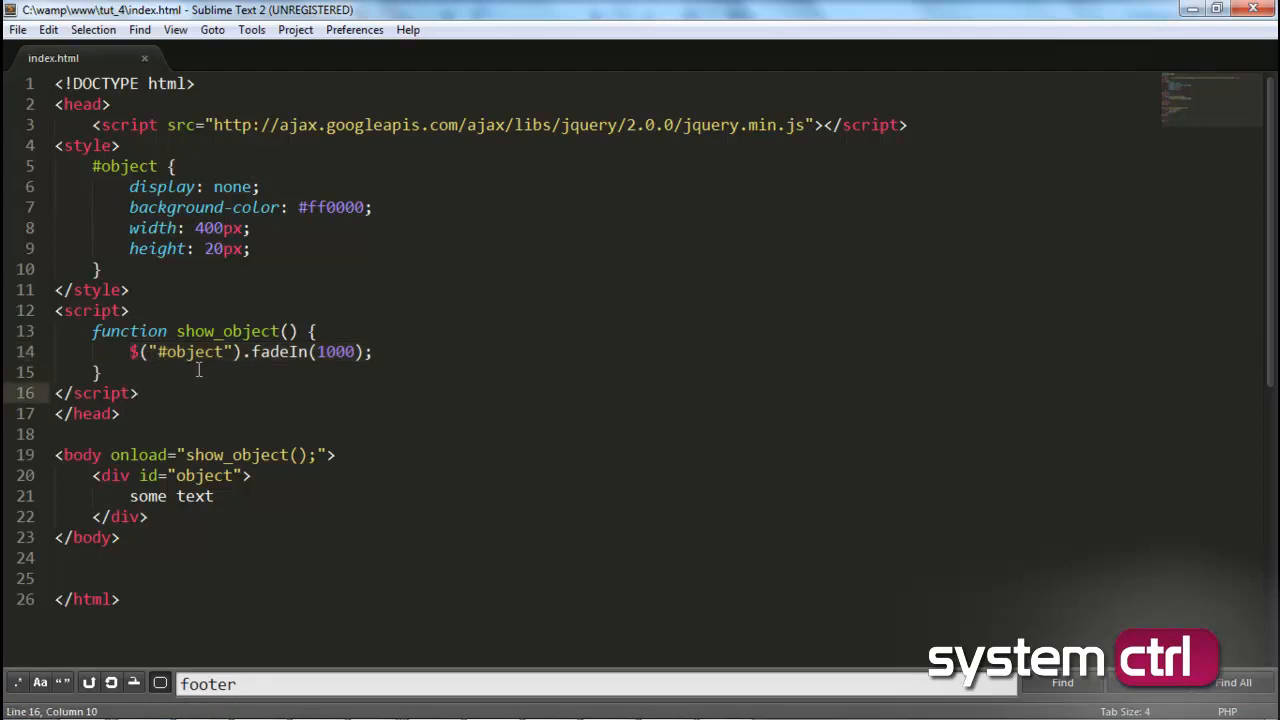